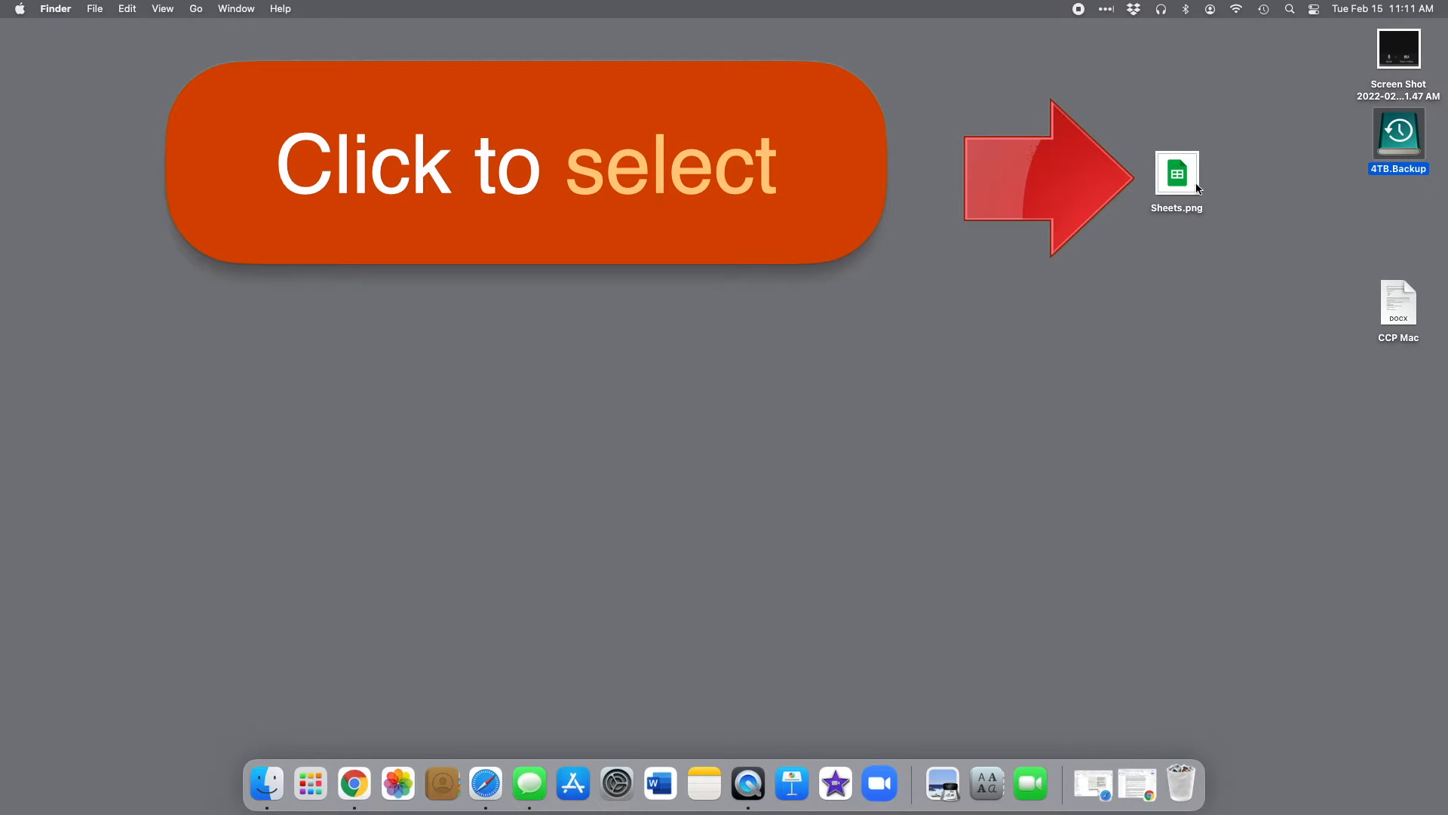
- View Sheets.png, then duplicate it and move Sheets copy.png below the original
{"action": "left_click", "coordinate": [1176, 173]}
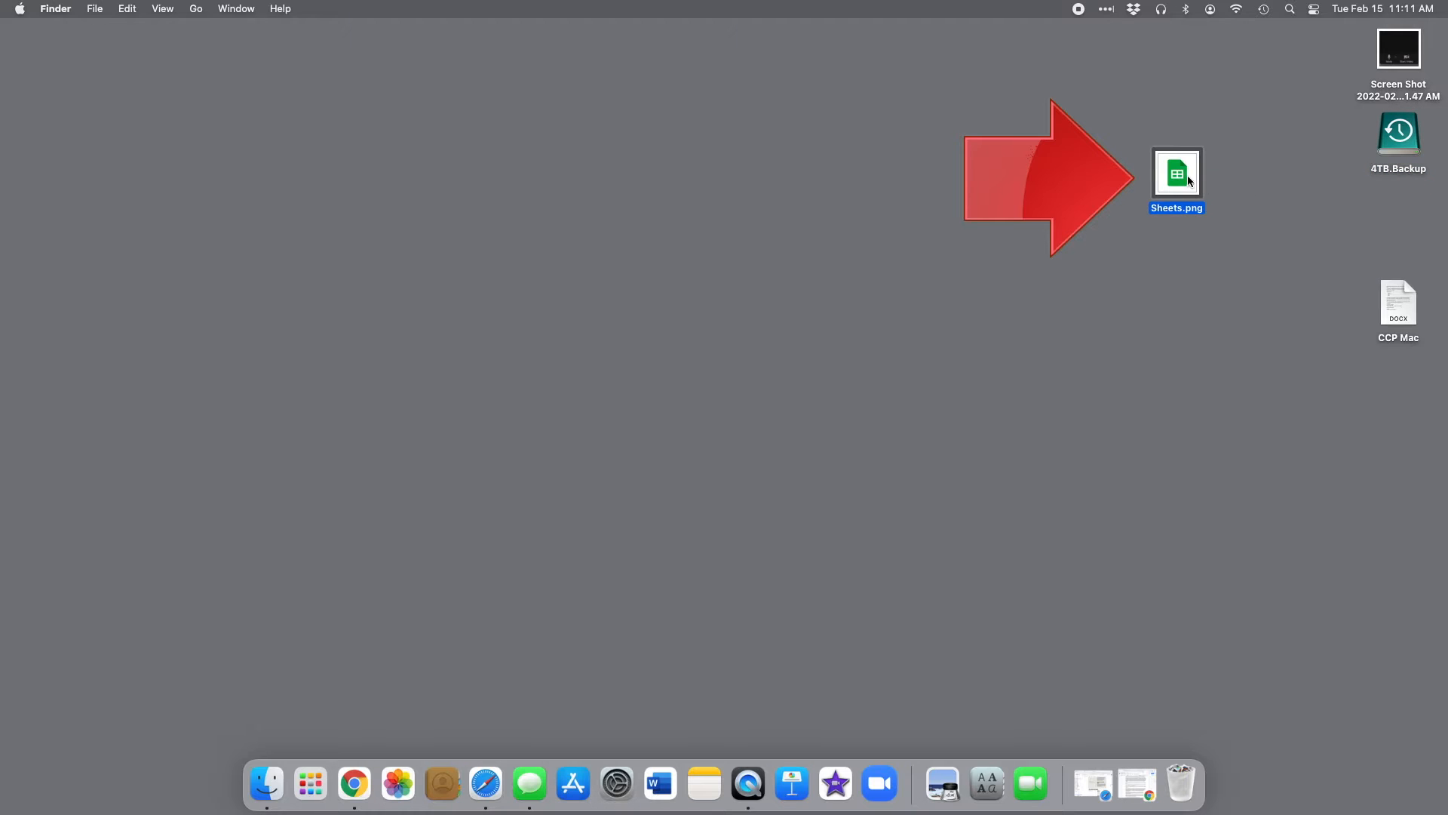
{"action": "double_click", "coordinate": [1177, 173]}
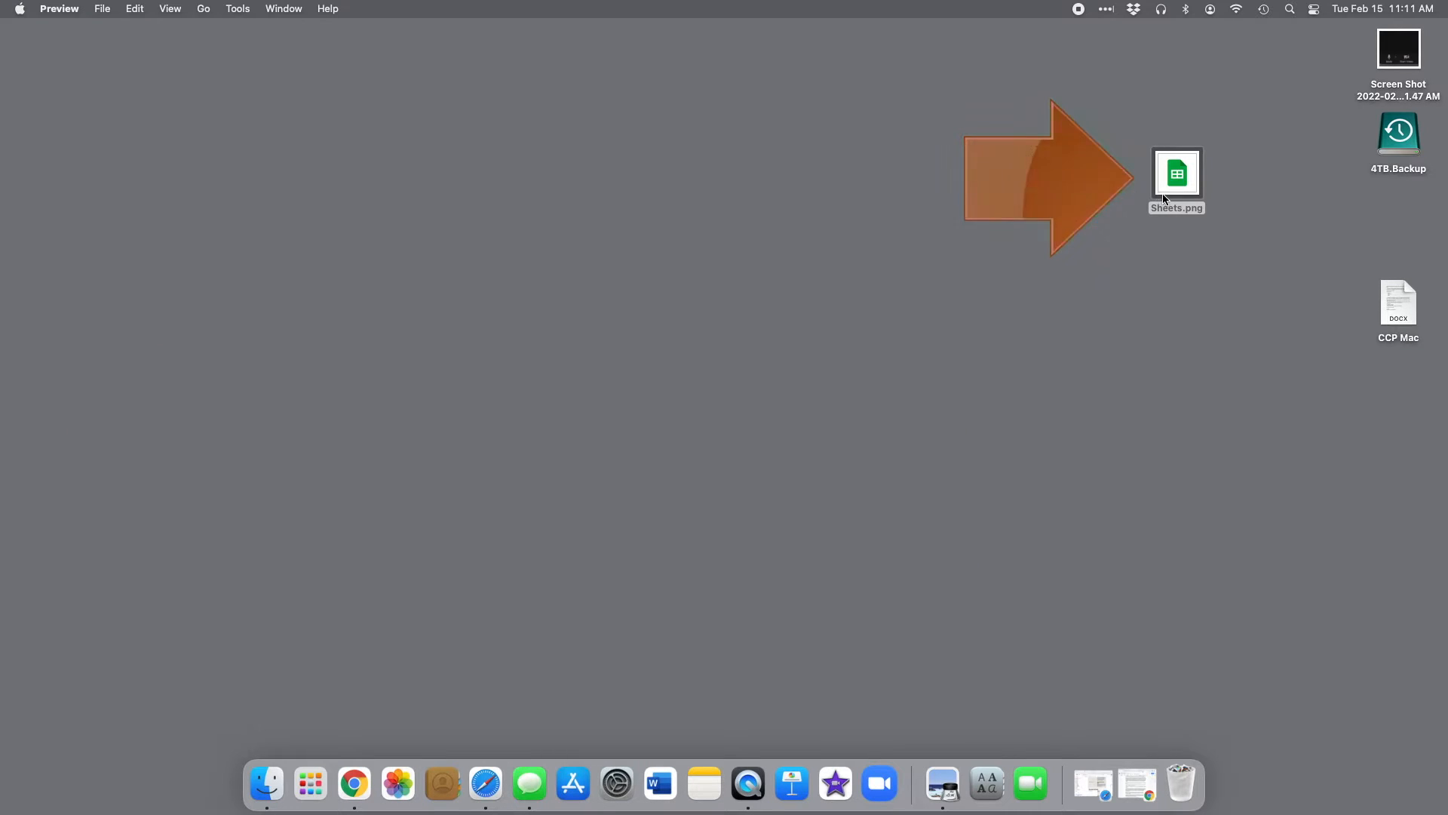
{"action": "right_click", "coordinate": [1177, 173]}
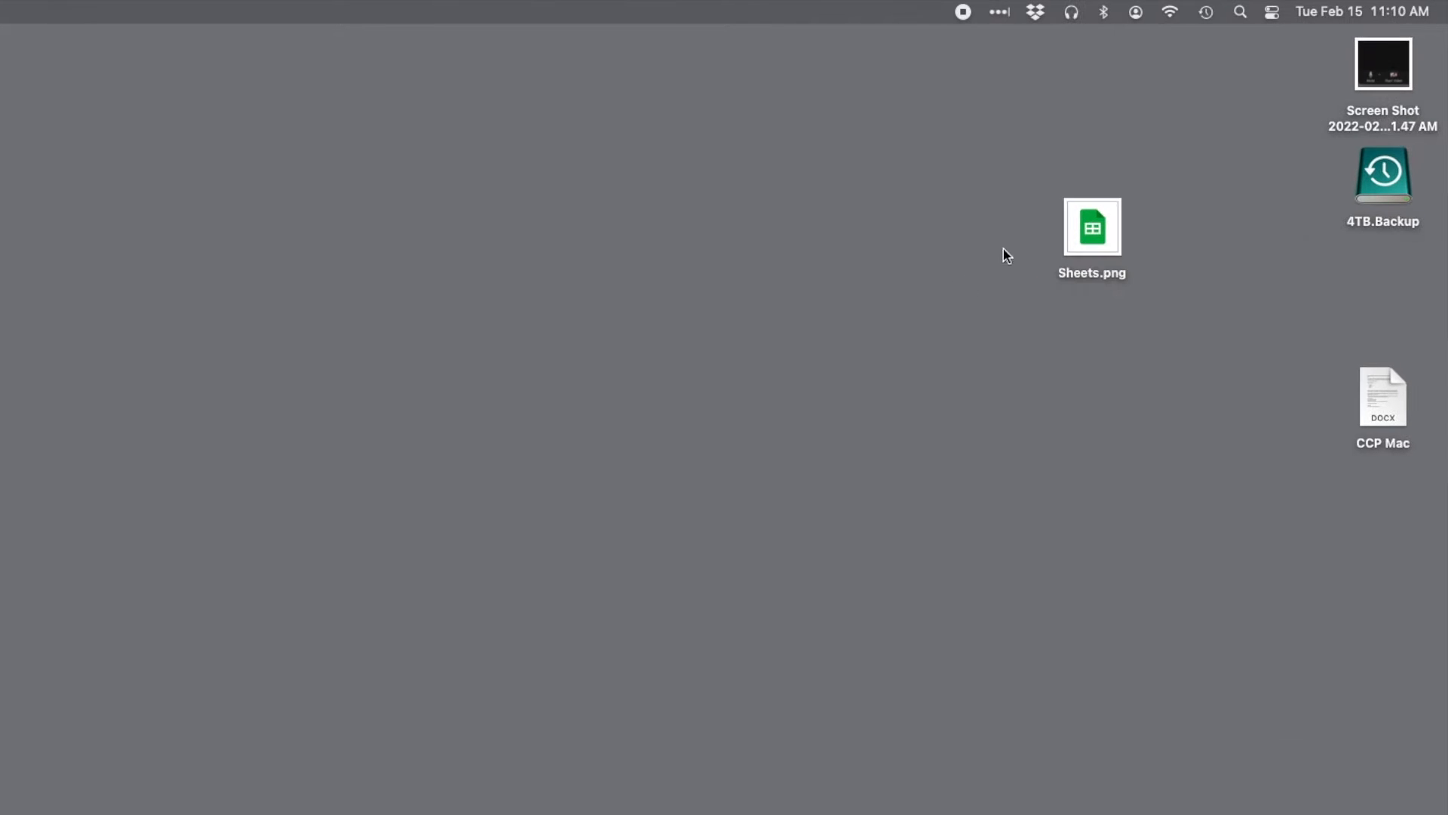
{"action": "right_click", "coordinate": [1092, 226]}
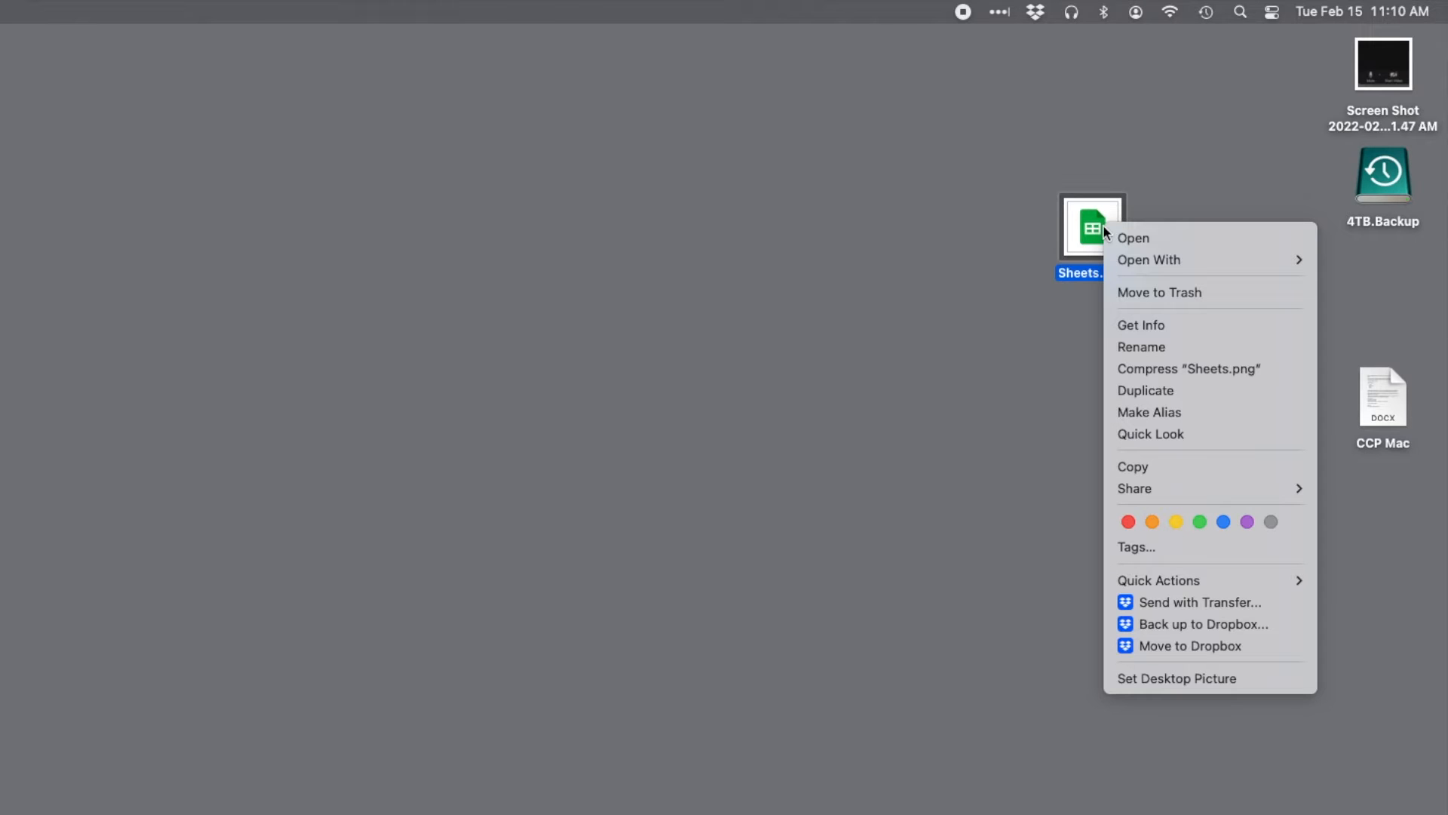
{"action": "mouse_move", "coordinate": [1149, 396]}
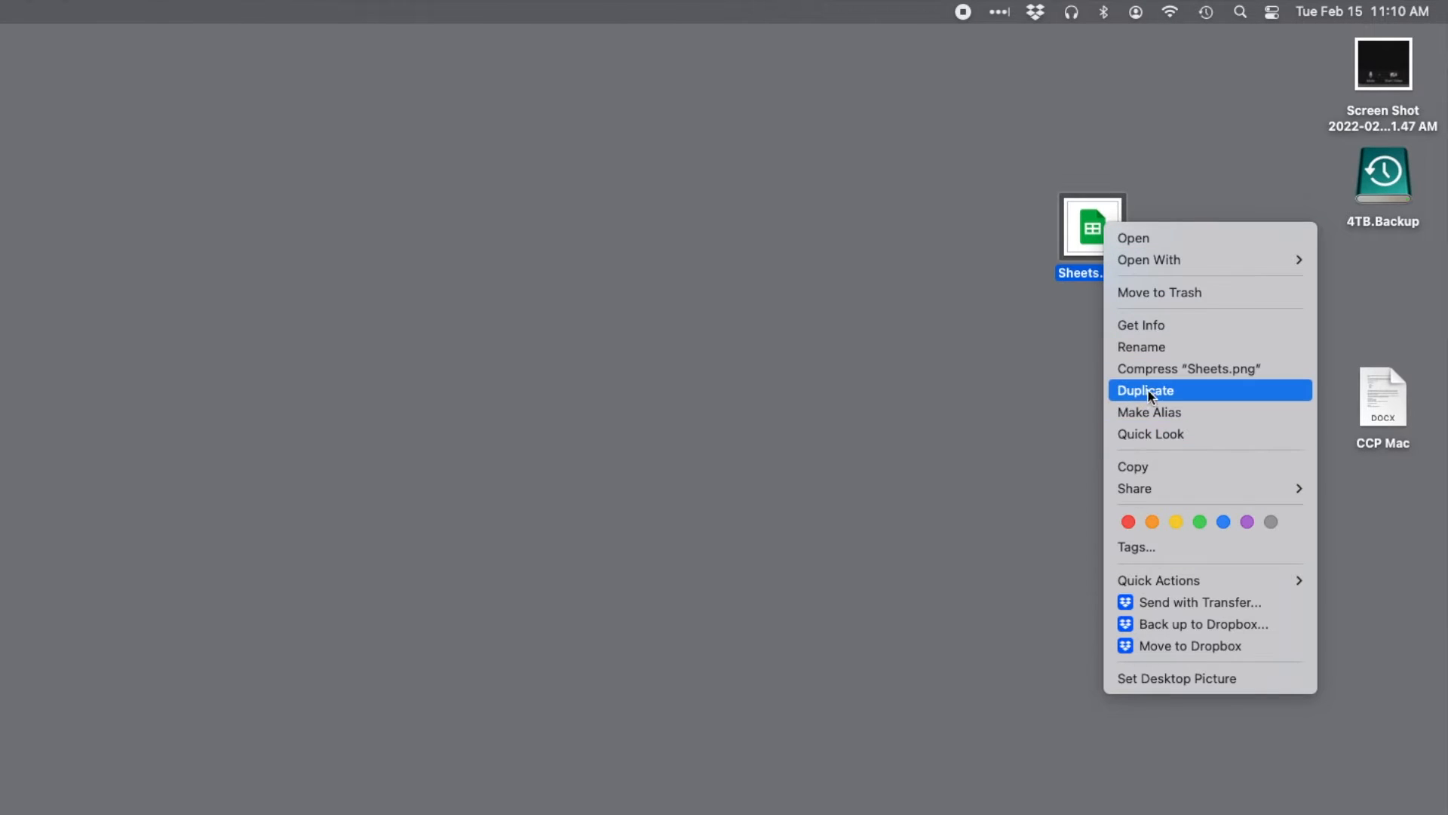
{"action": "left_click", "coordinate": [1146, 389]}
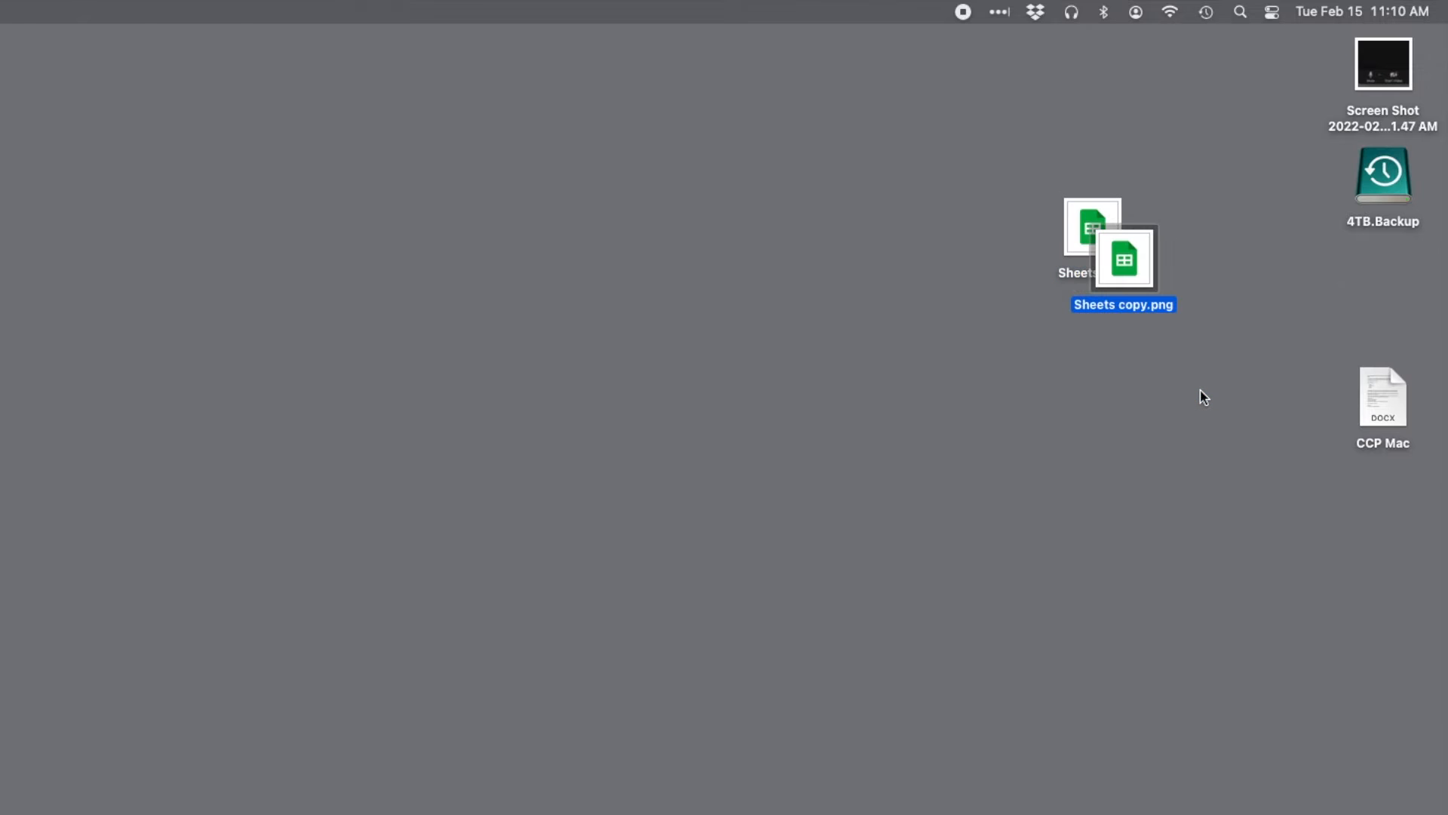
{"action": "left_click_drag", "start_coordinate": [1122, 256], "coordinate": [1118, 388]}
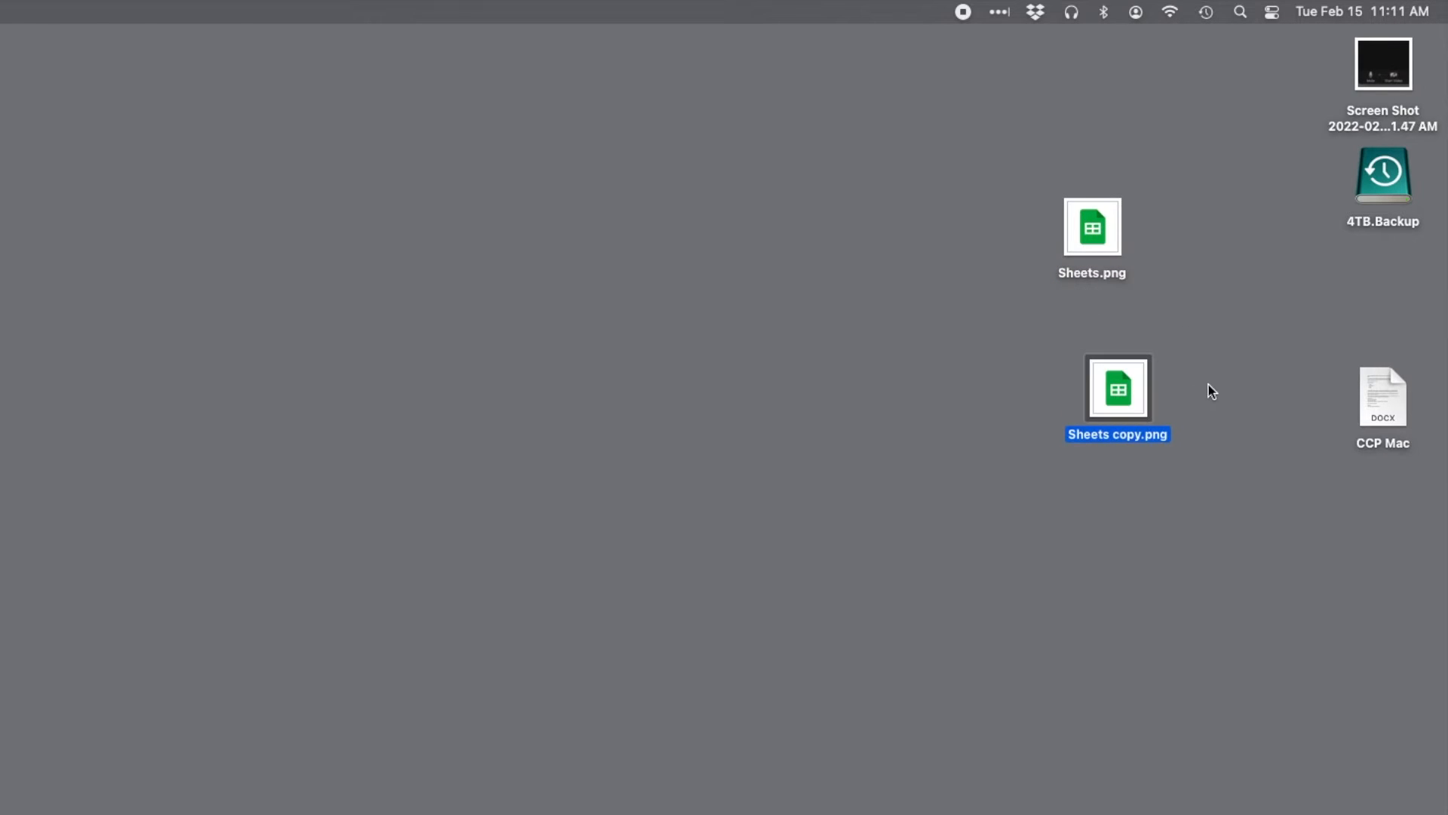
- Trash Sheets copy.png and view the Get Info details of the CCP Mac document
{"action": "right_click", "coordinate": [1116, 388]}
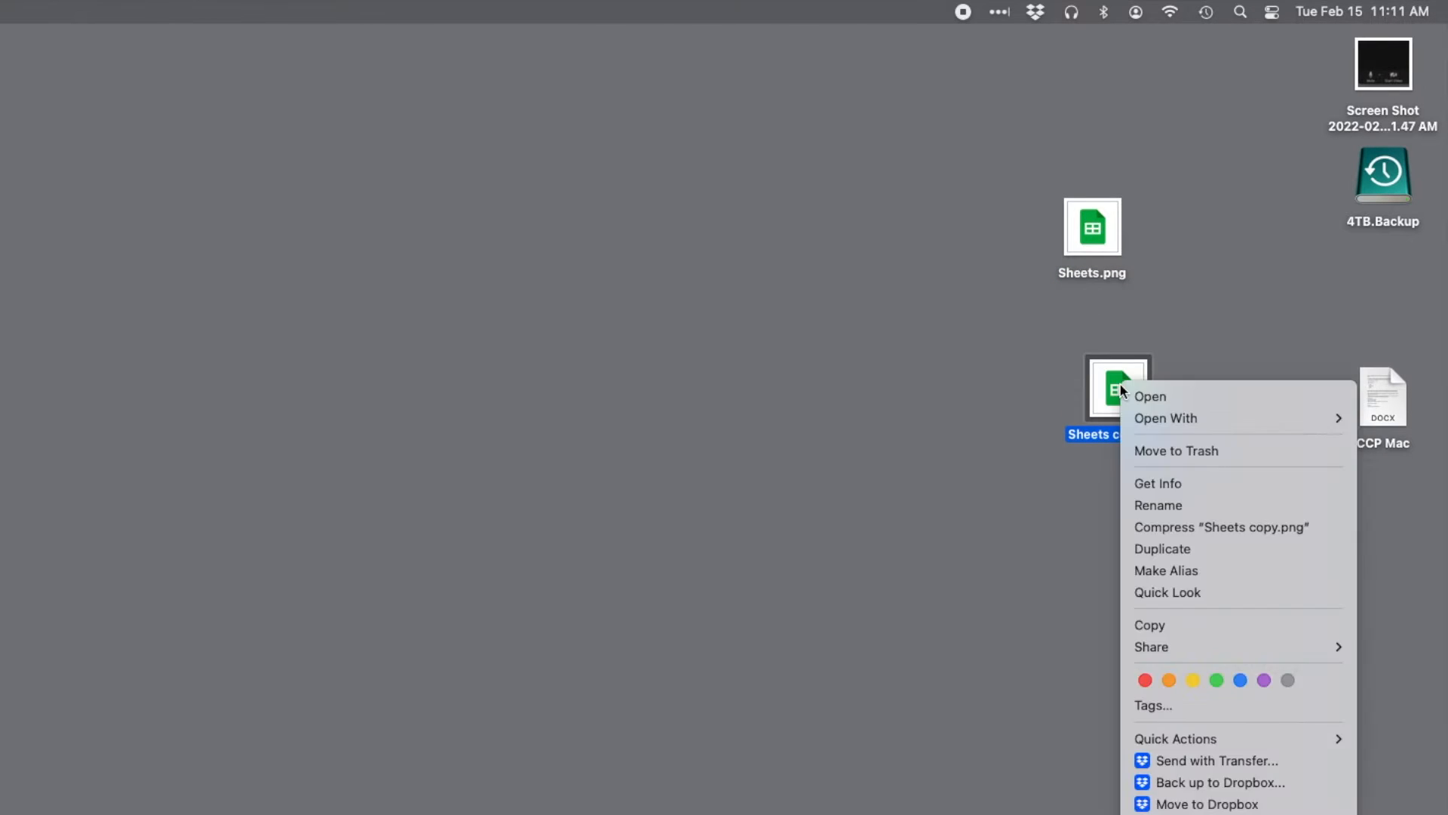
{"action": "mouse_move", "coordinate": [1159, 465]}
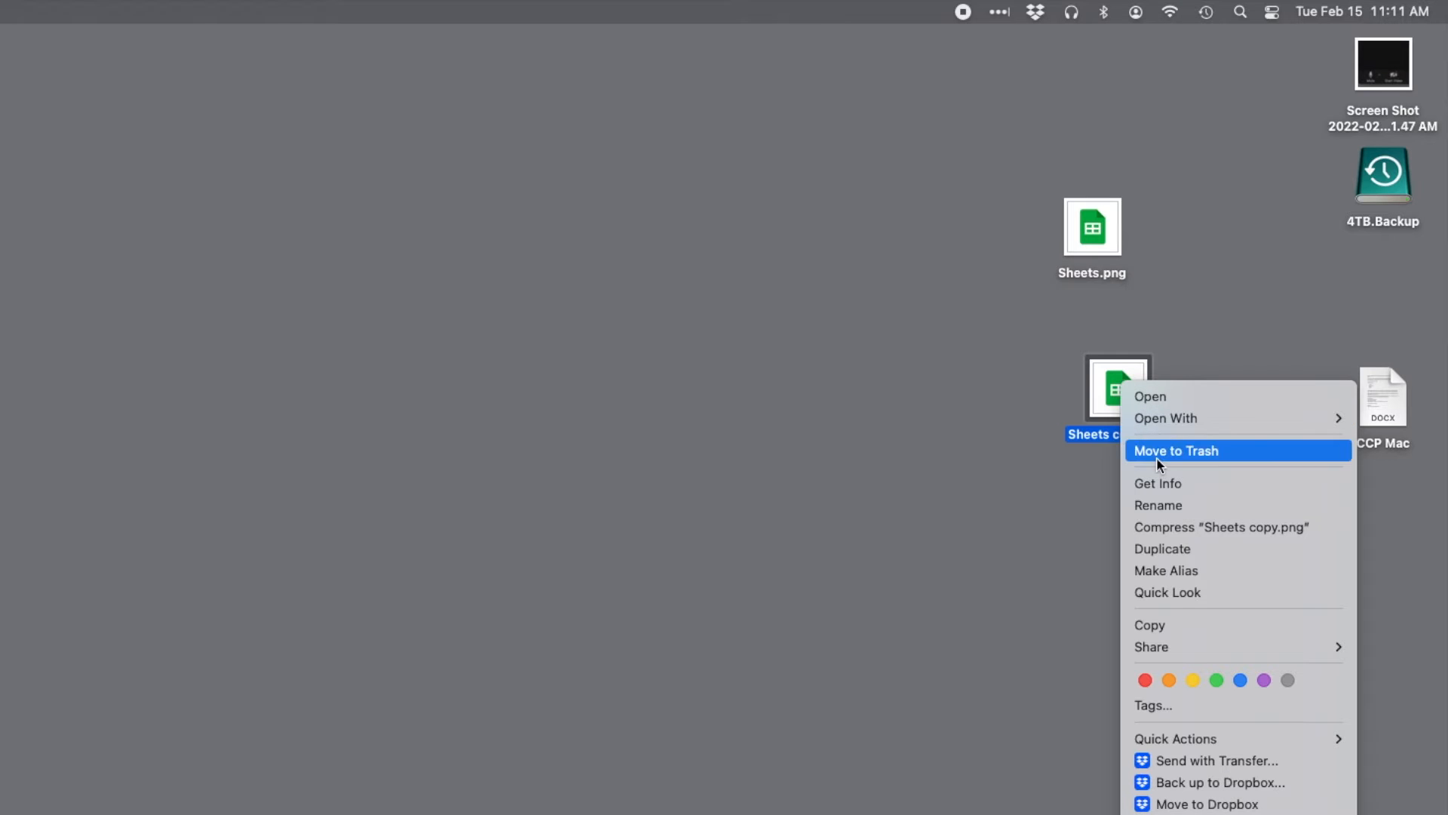
{"action": "left_click", "coordinate": [1176, 450]}
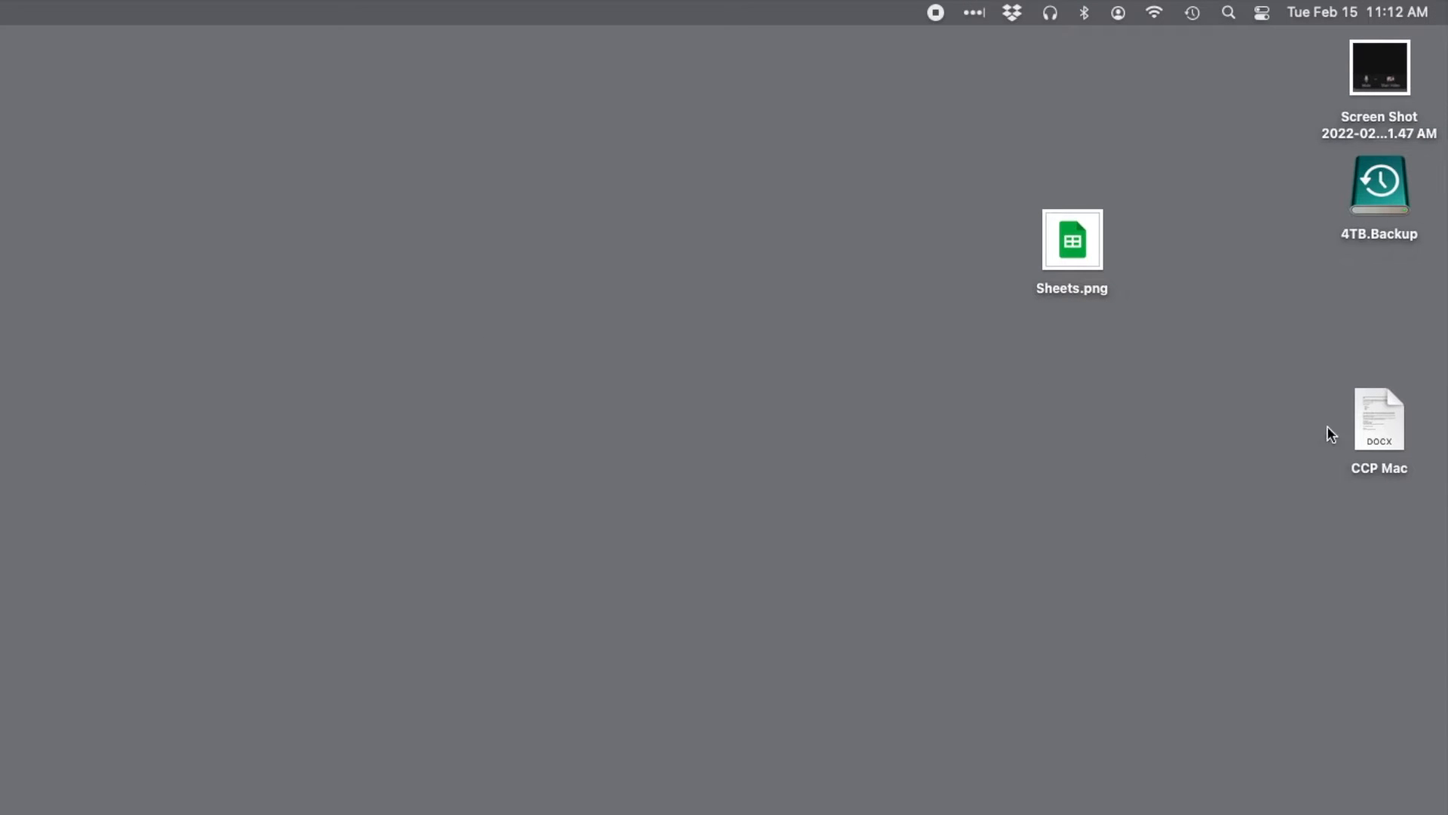
{"action": "right_click", "coordinate": [1379, 417]}
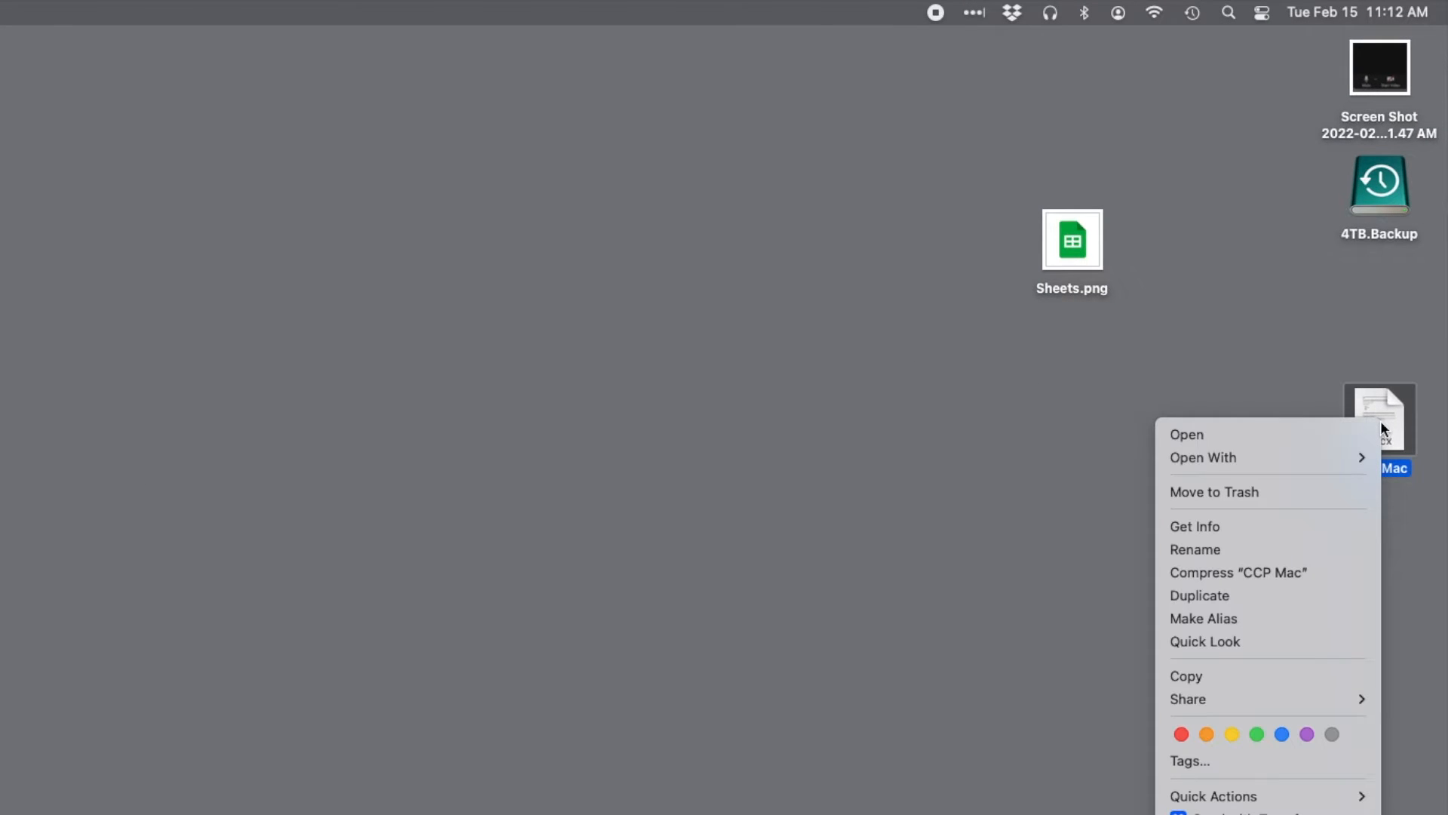
{"action": "mouse_move", "coordinate": [1275, 531]}
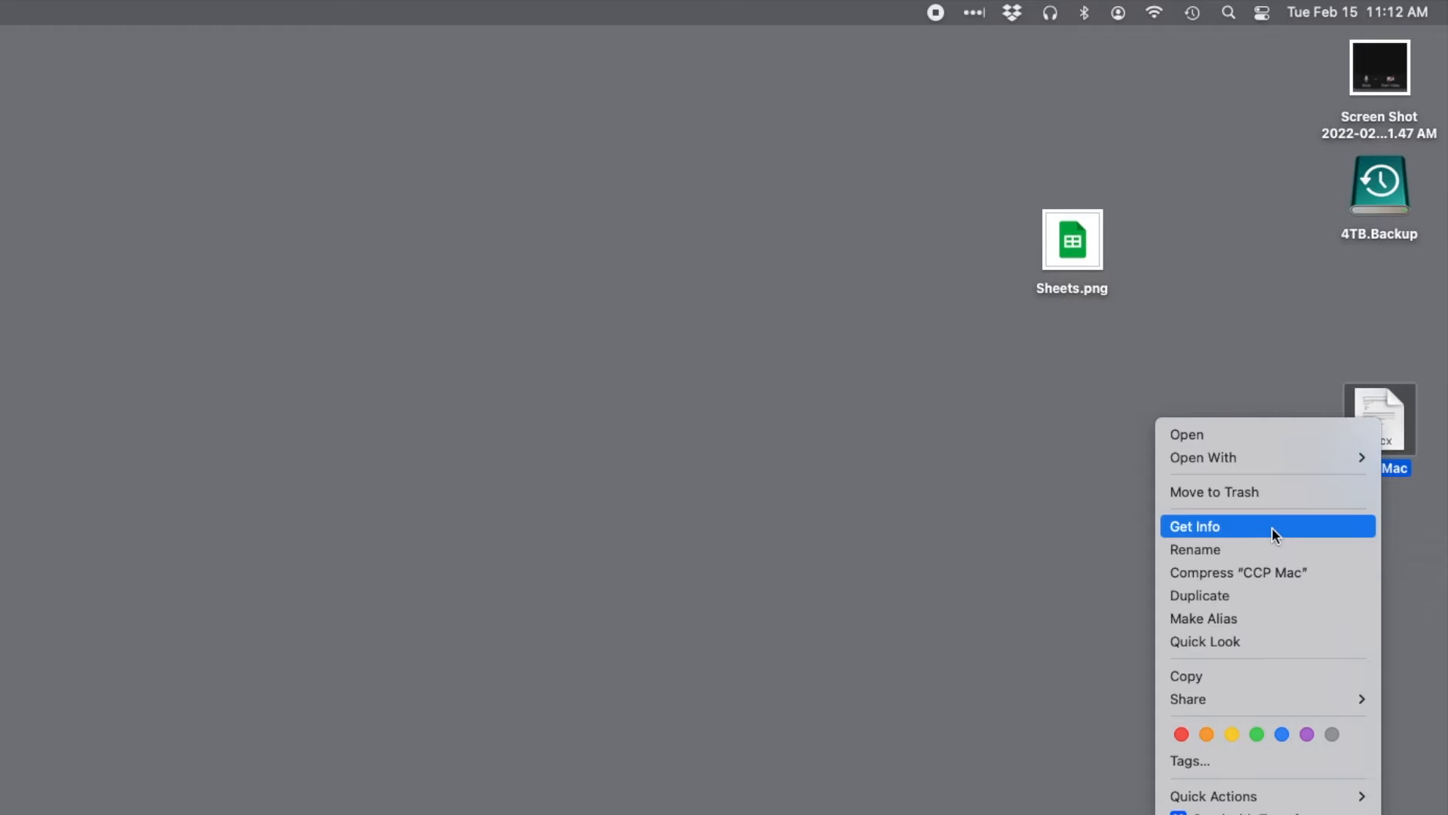
{"action": "left_click", "coordinate": [1194, 525]}
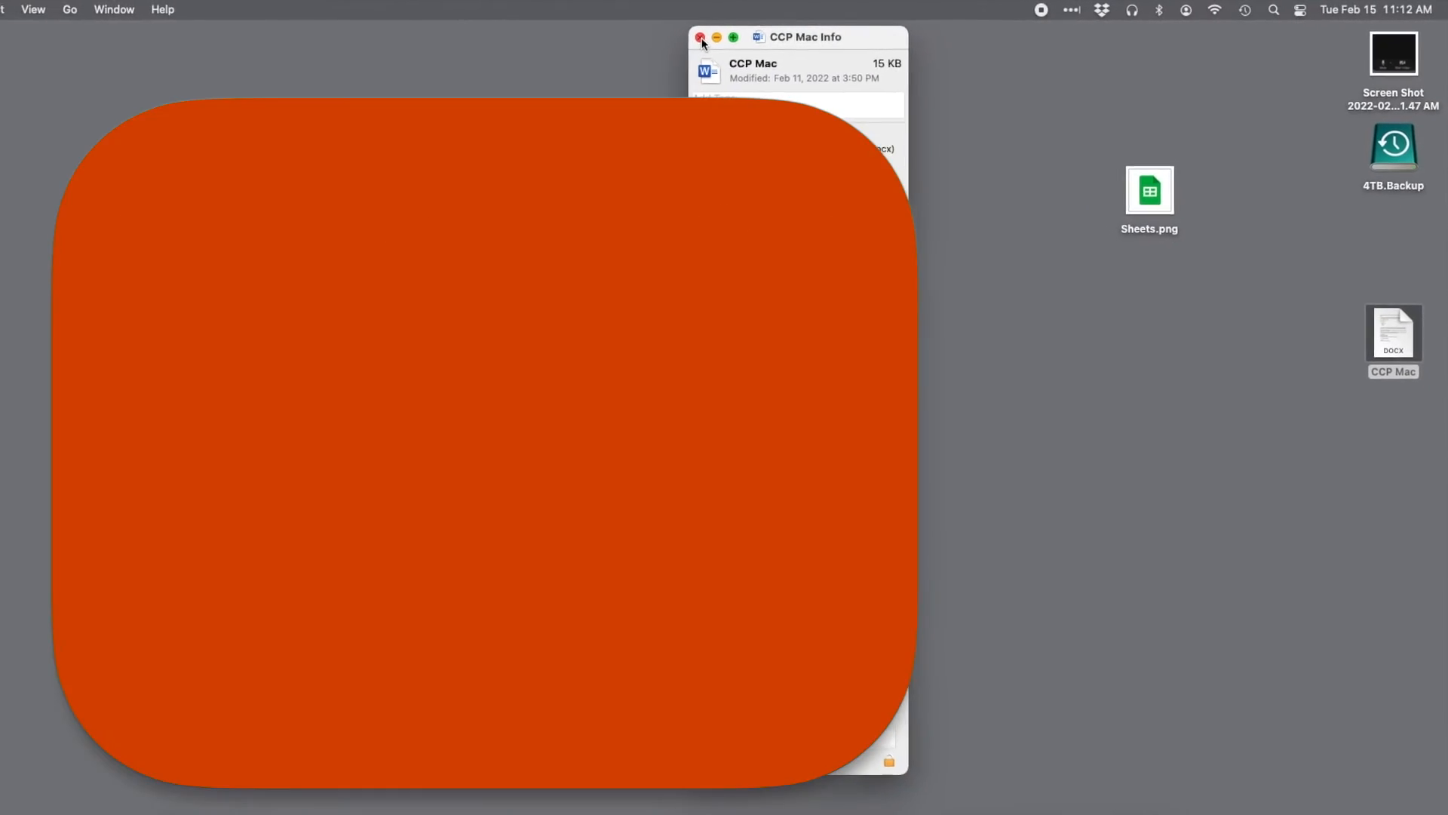
{"action": "right_click", "coordinate": [1397, 141]}
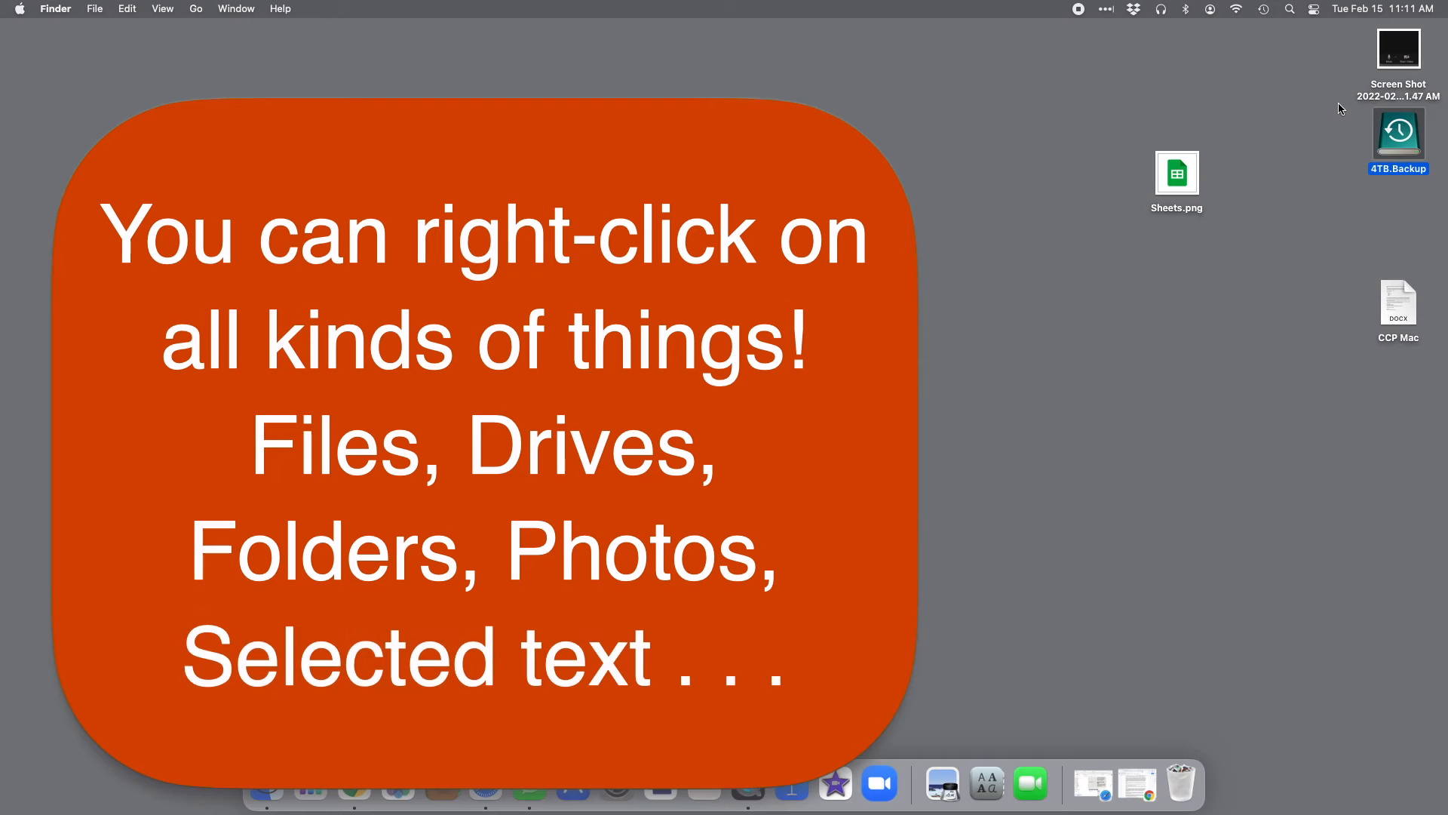
{"action": "mouse_move", "coordinate": [1273, 148]}
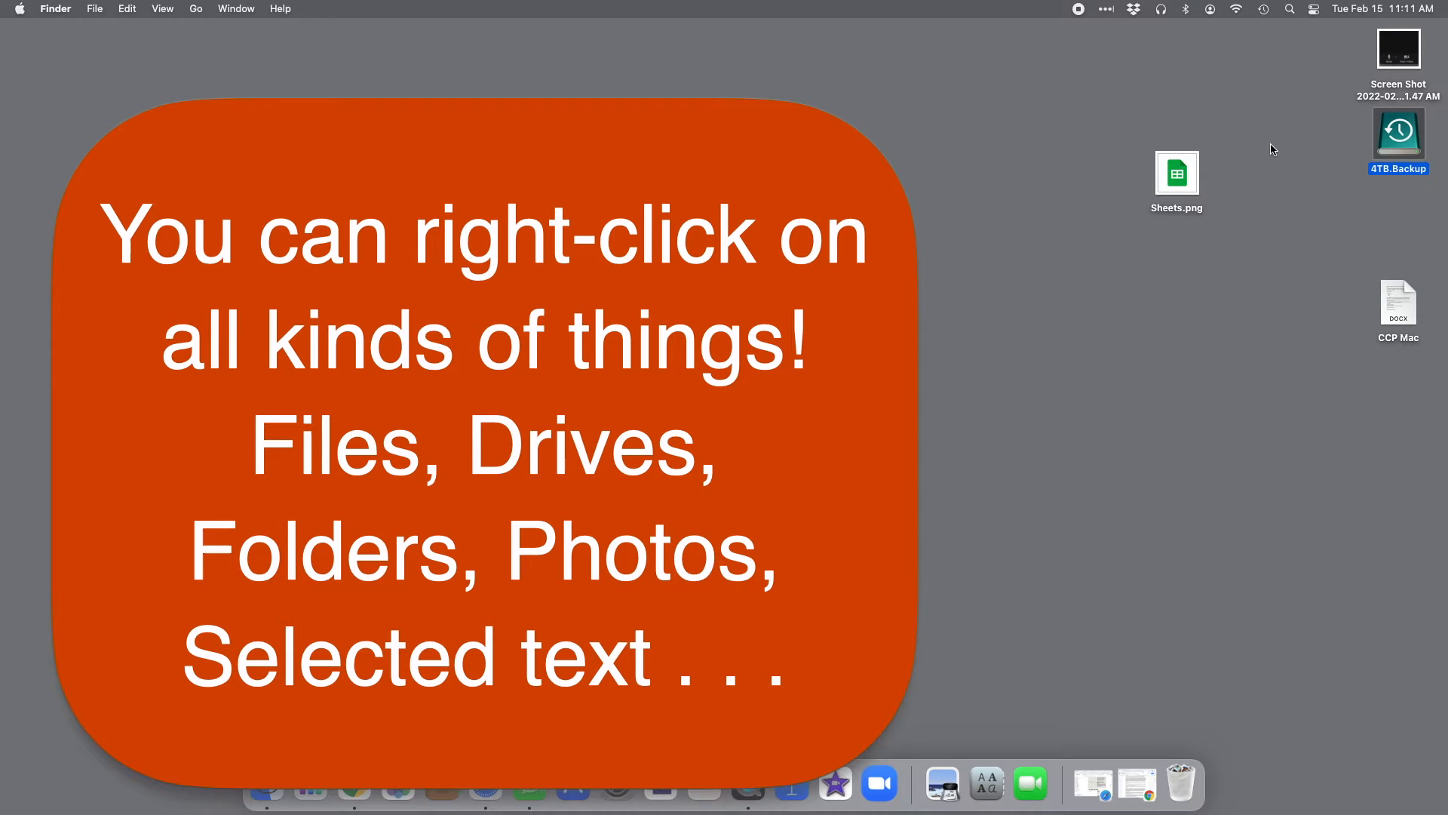
- Return to the Google Doc, select a phrase to show its context options, then dismiss them
{"action": "left_click", "coordinate": [266, 782]}
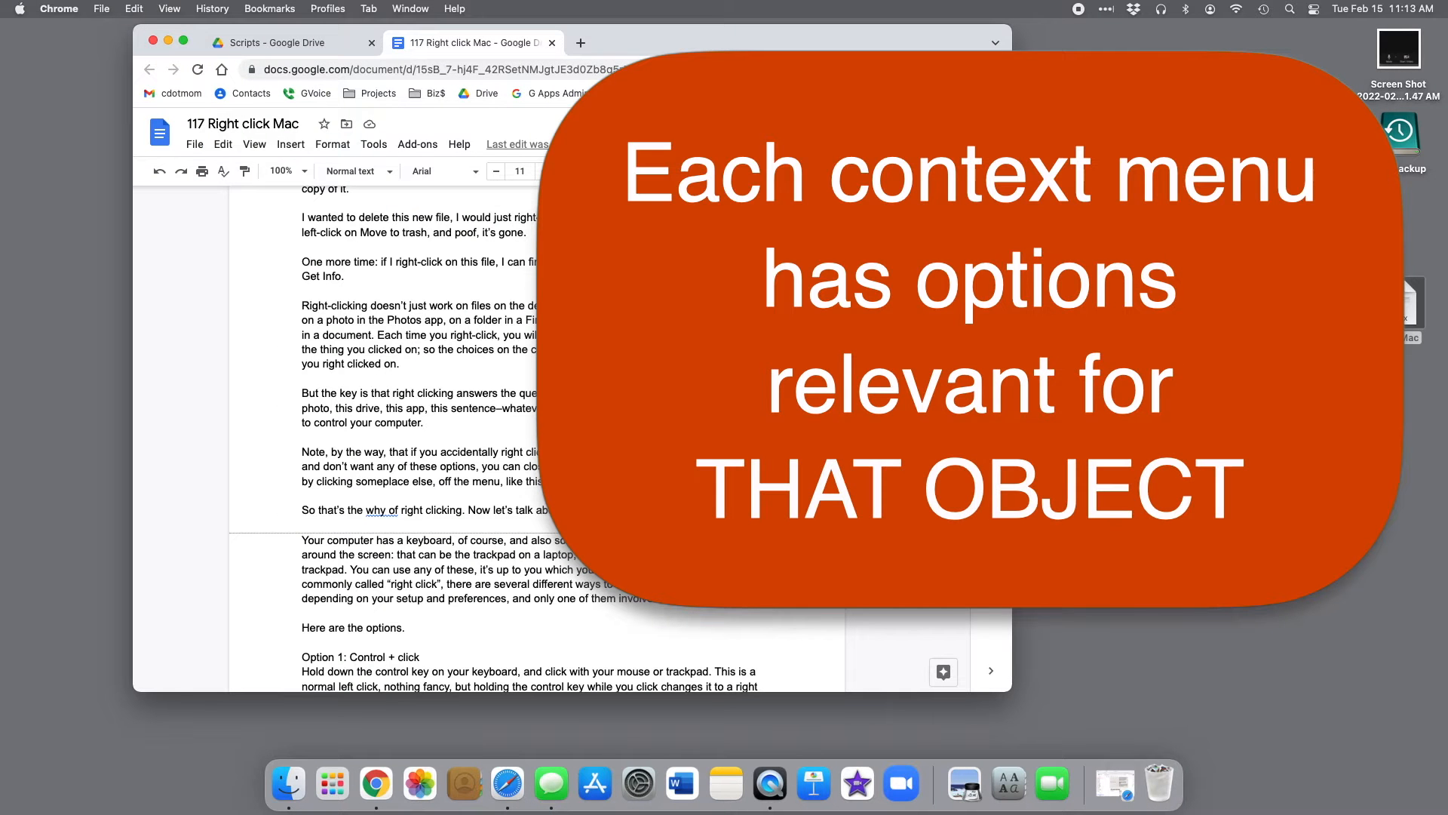
{"action": "double_click", "coordinate": [335, 335]}
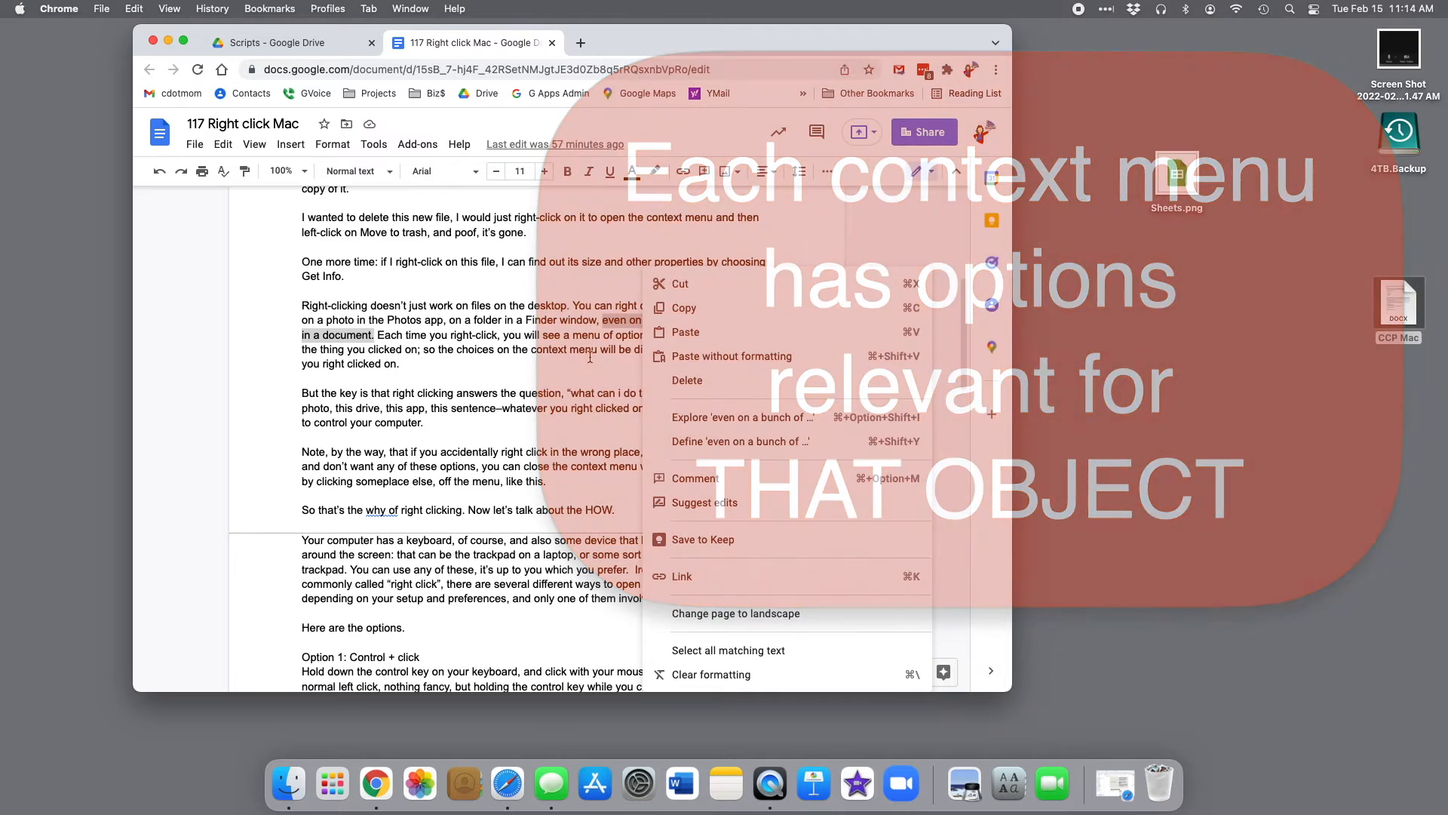
{"action": "left_click", "coordinate": [590, 359]}
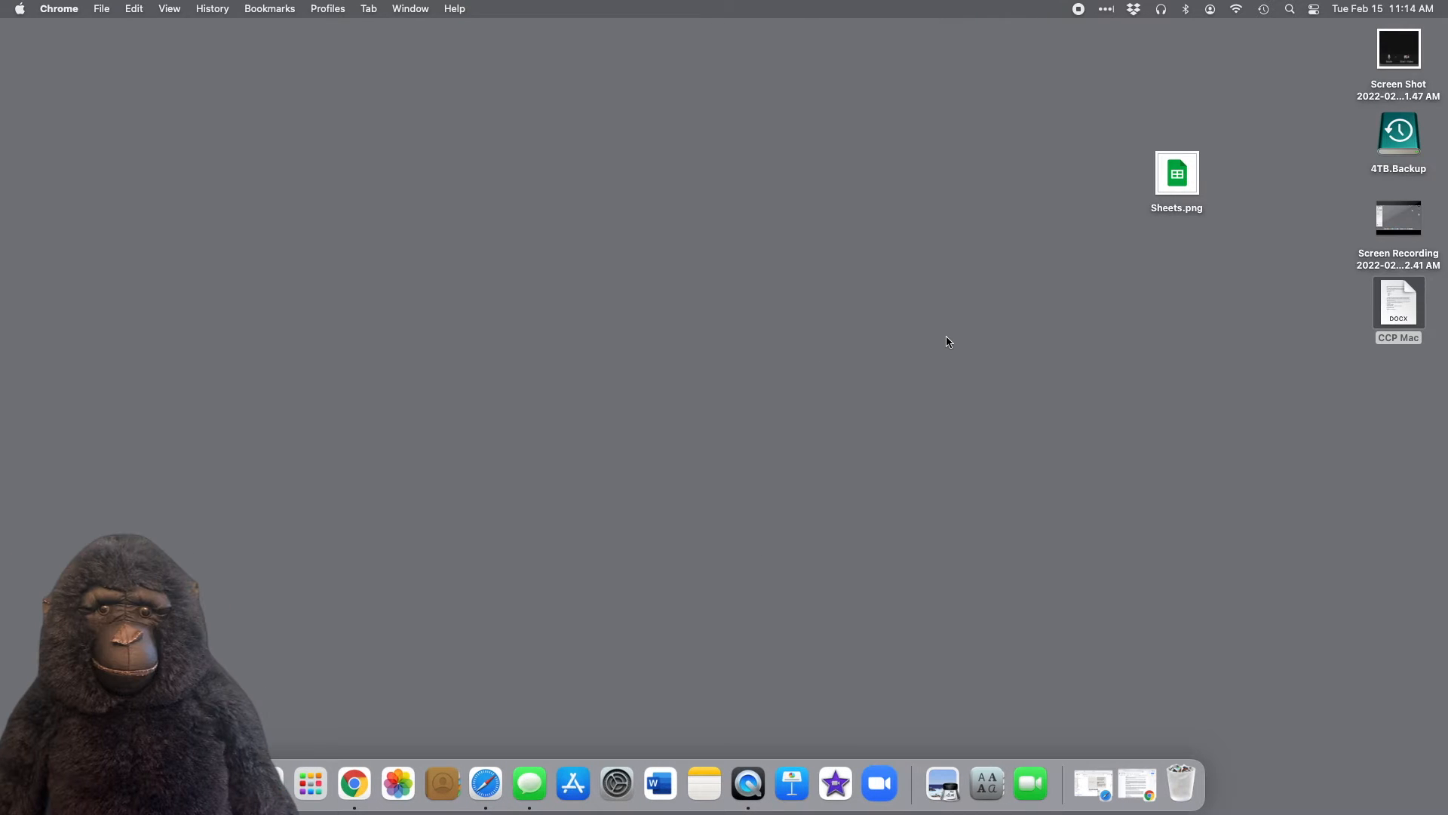
{"action": "right_click", "coordinate": [947, 341]}
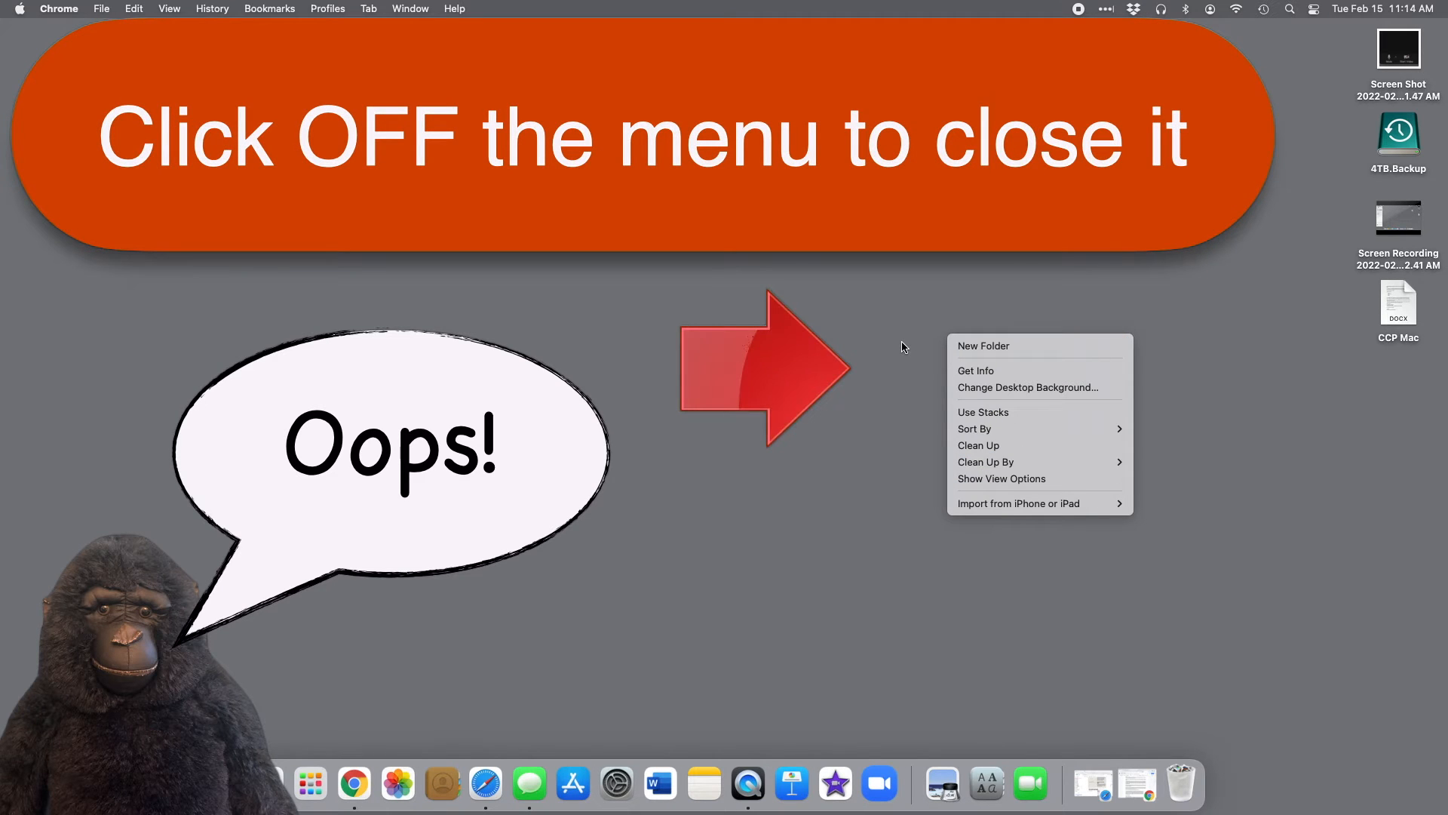
{"action": "left_click", "coordinate": [904, 347]}
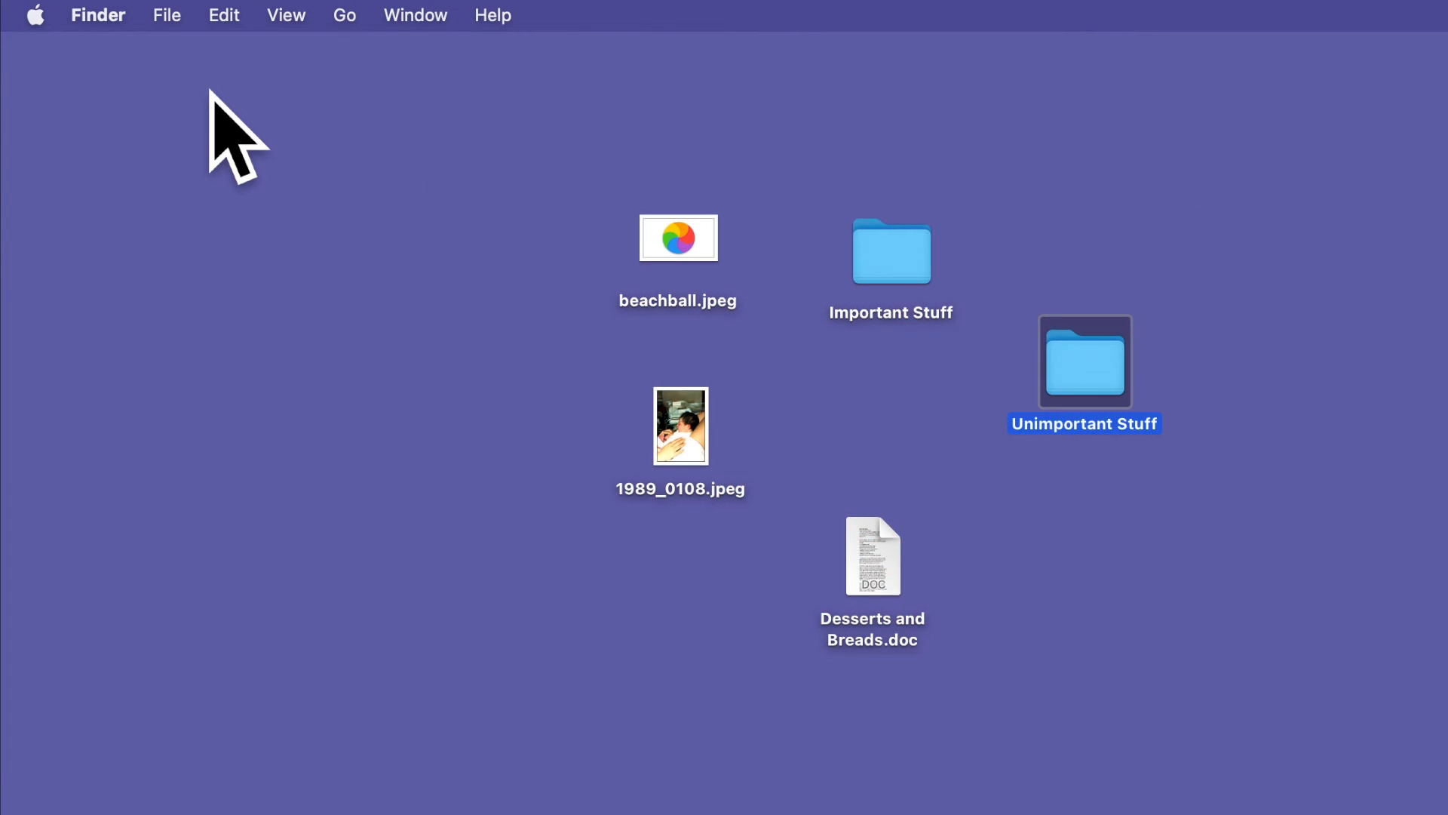
- From the Apple menu reach Trackpad in System Preferences and enable Secondary click
{"action": "left_click", "coordinate": [38, 15]}
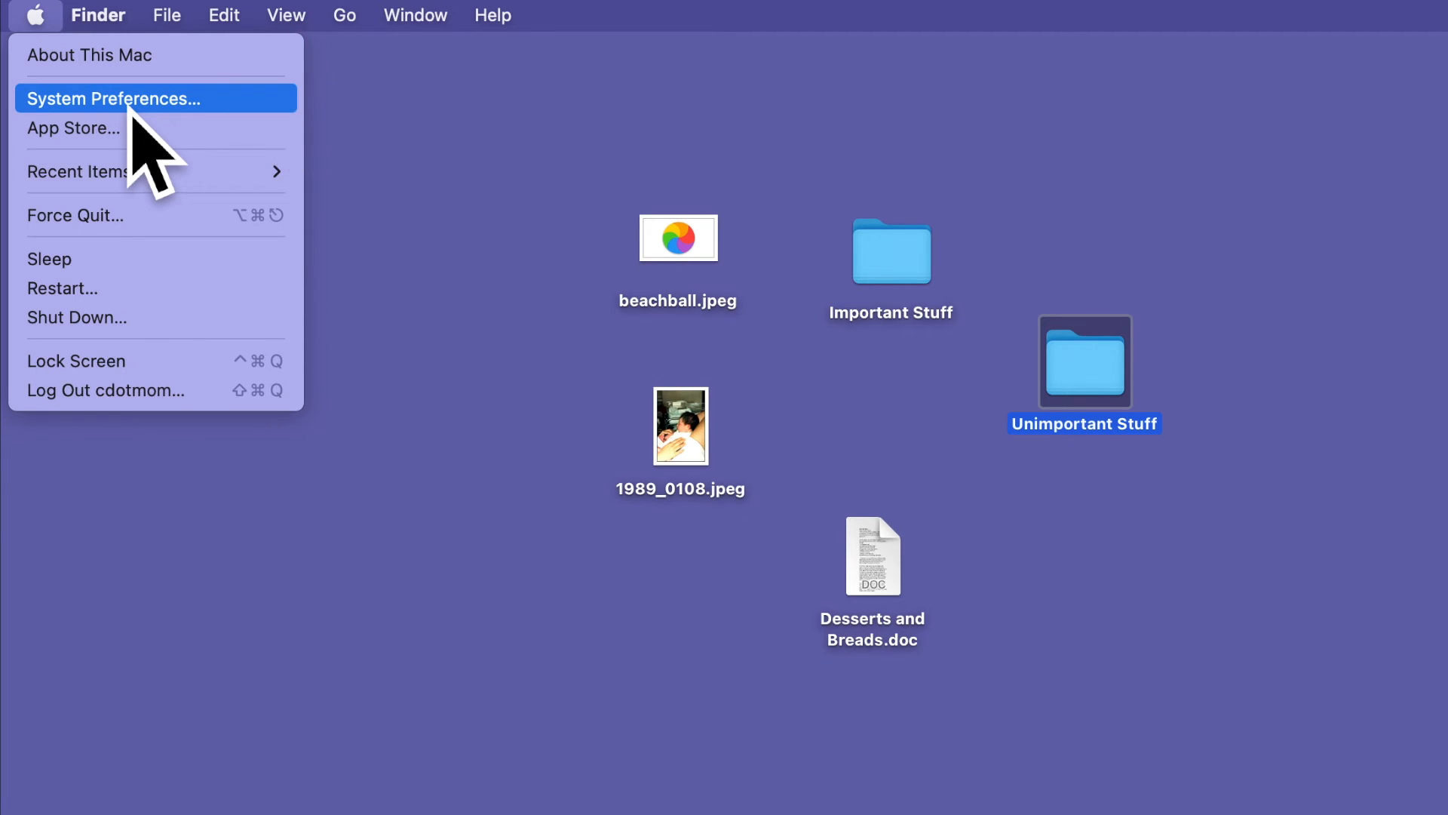
{"action": "left_click", "coordinate": [154, 98]}
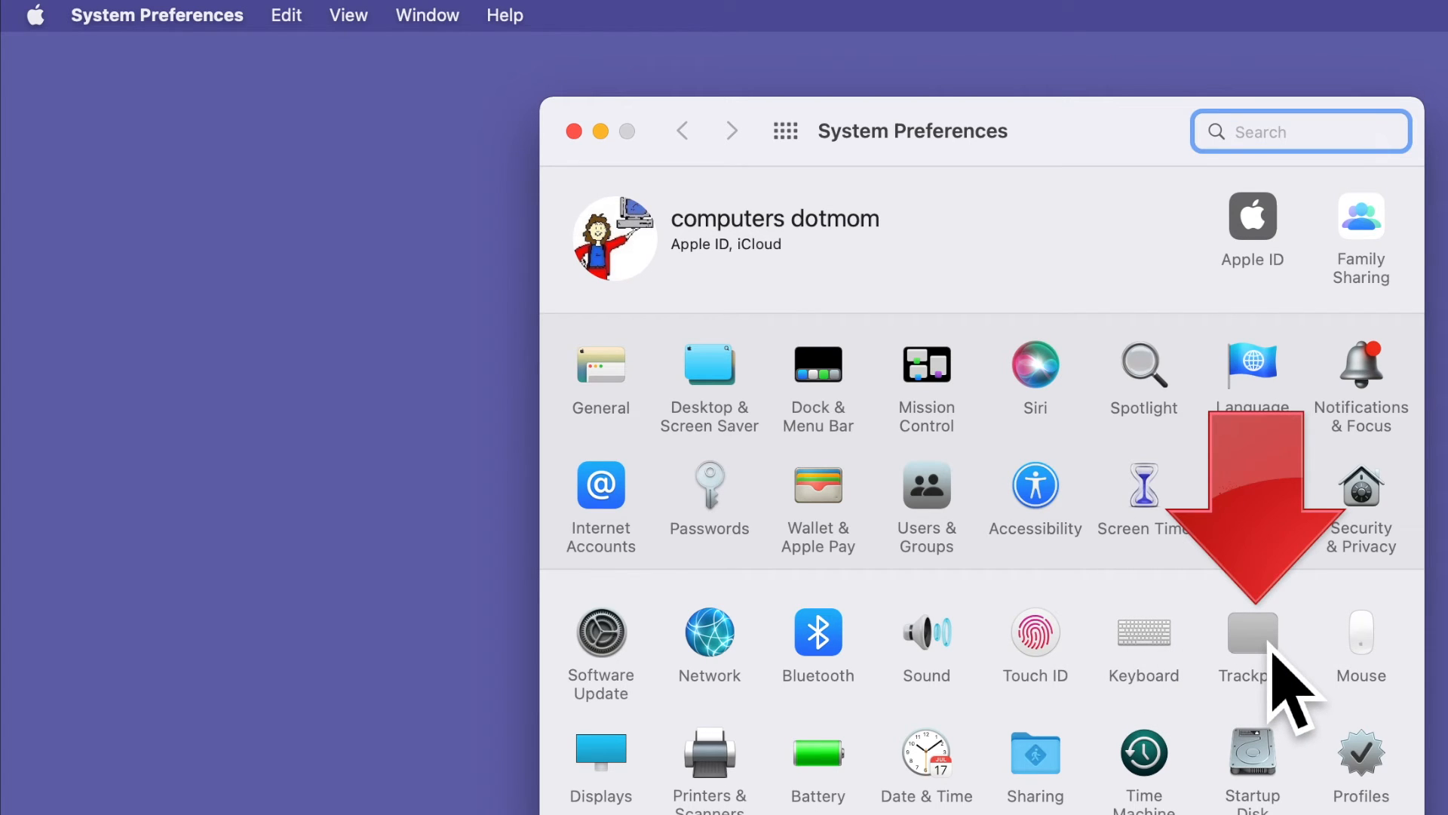
{"action": "left_click", "coordinate": [1252, 632]}
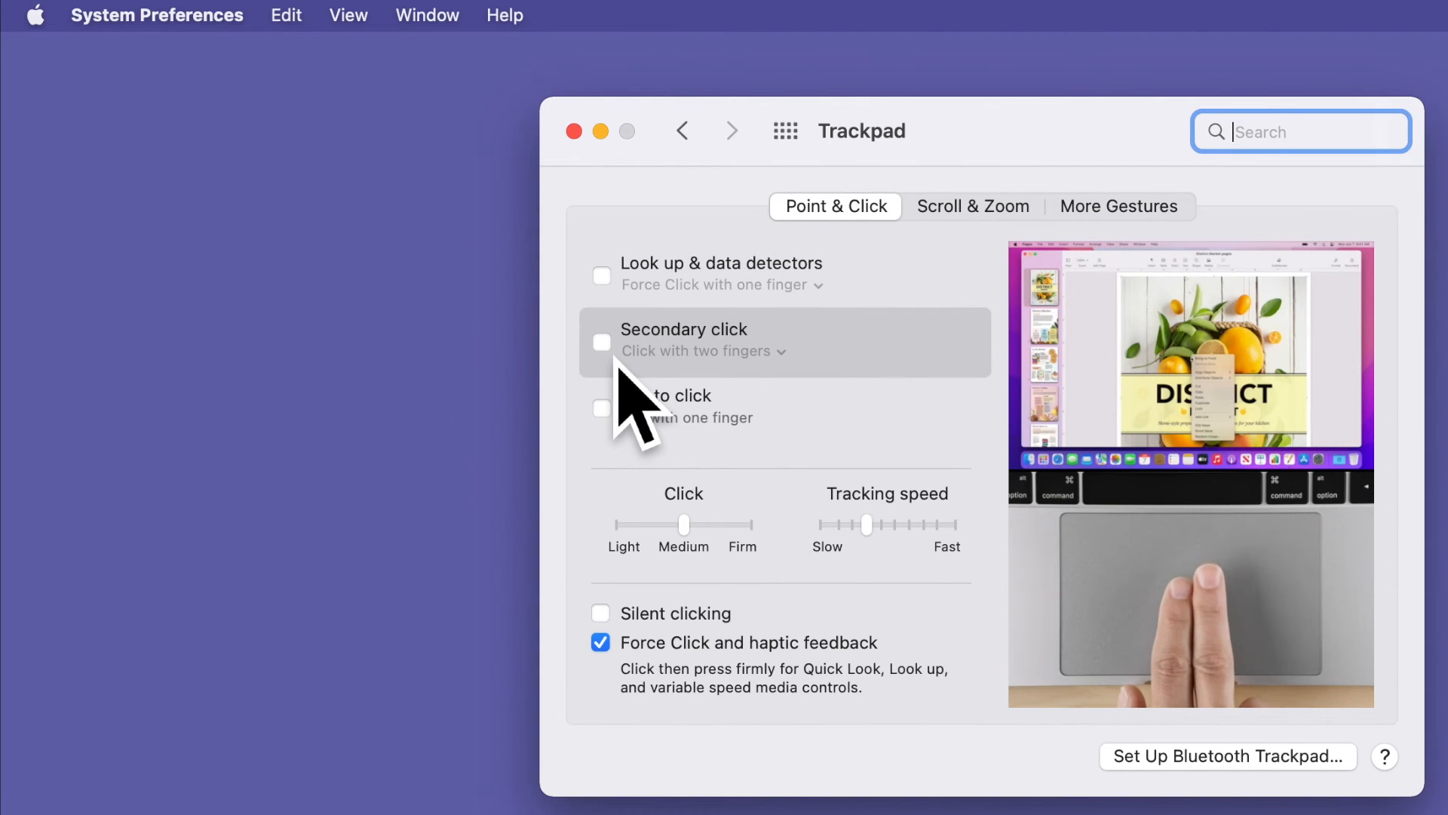
{"action": "left_click", "coordinate": [601, 341]}
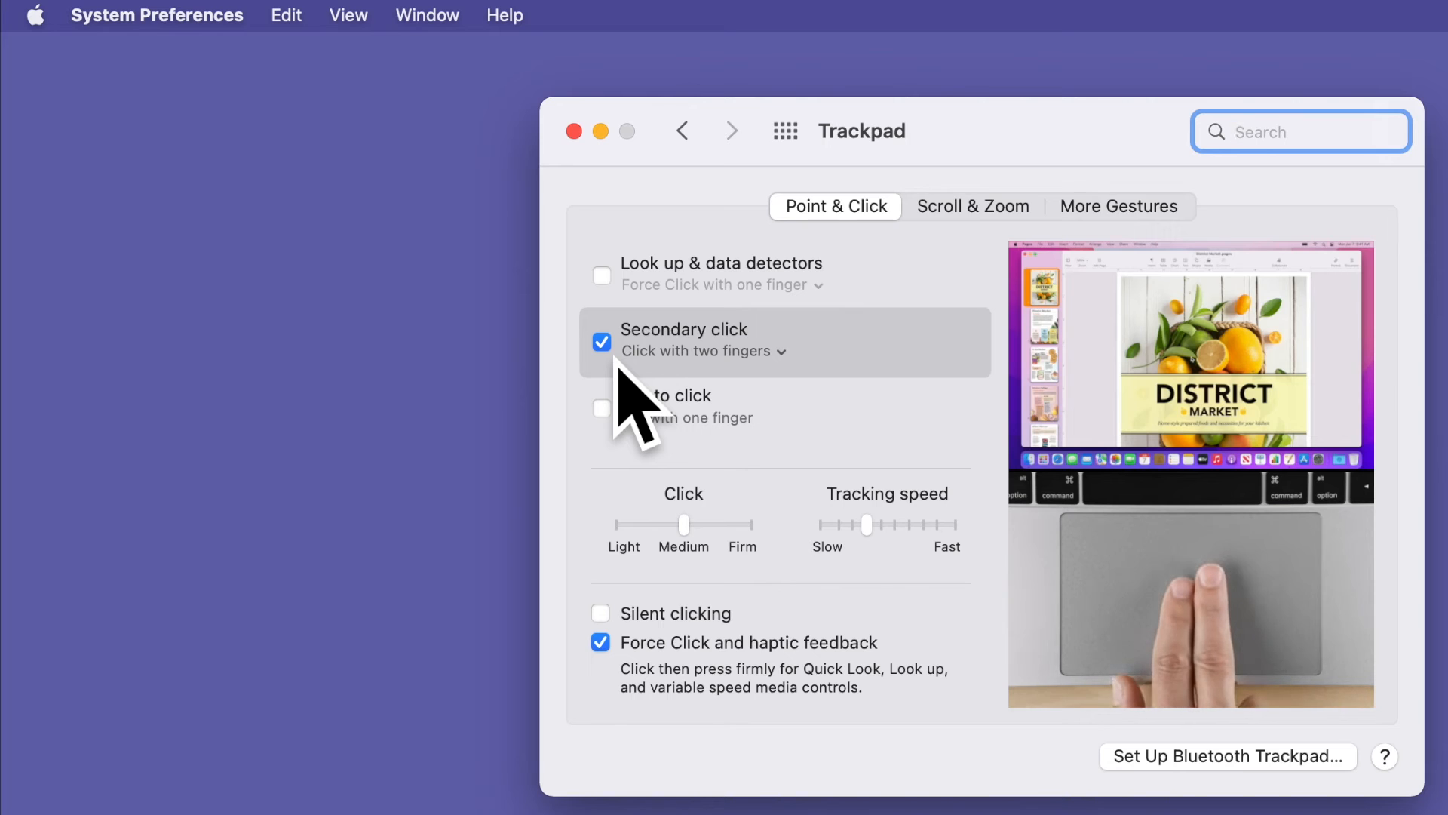
{"action": "mouse_move", "coordinate": [808, 395]}
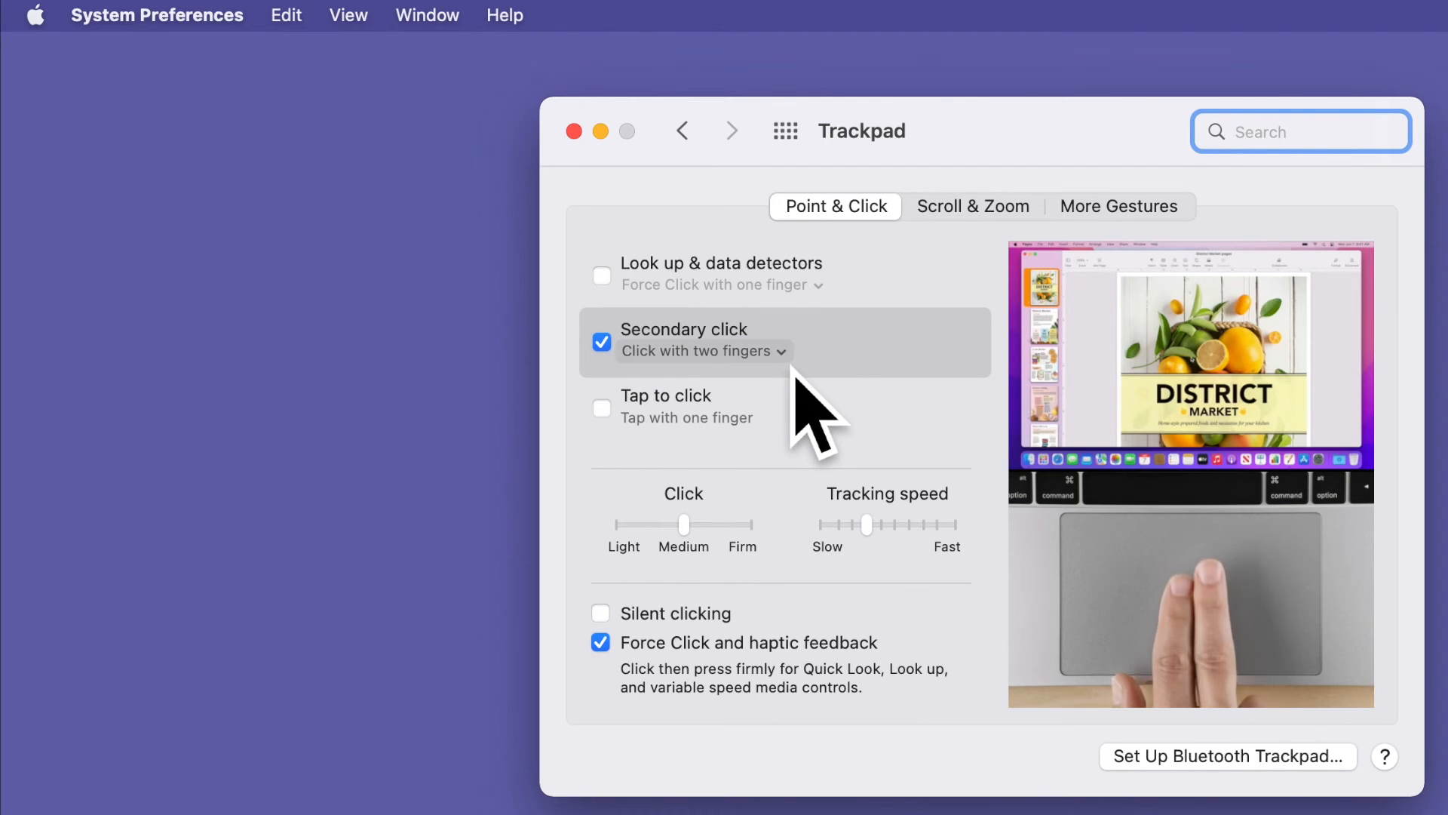
- Try bottom-right and bottom-left corner options, then set secondary click to two fingers
{"action": "left_click", "coordinate": [702, 350]}
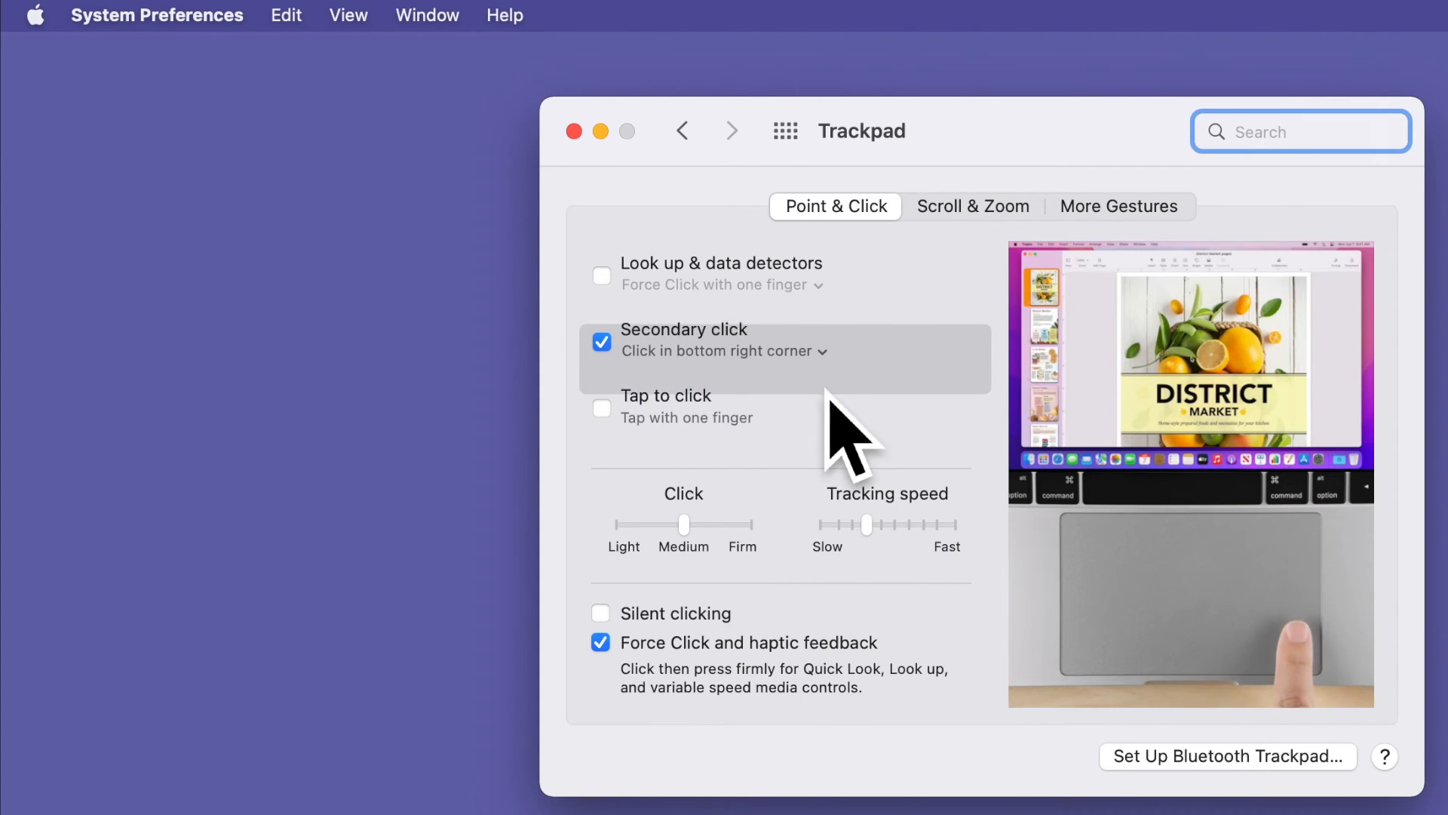
{"action": "left_click", "coordinate": [723, 350]}
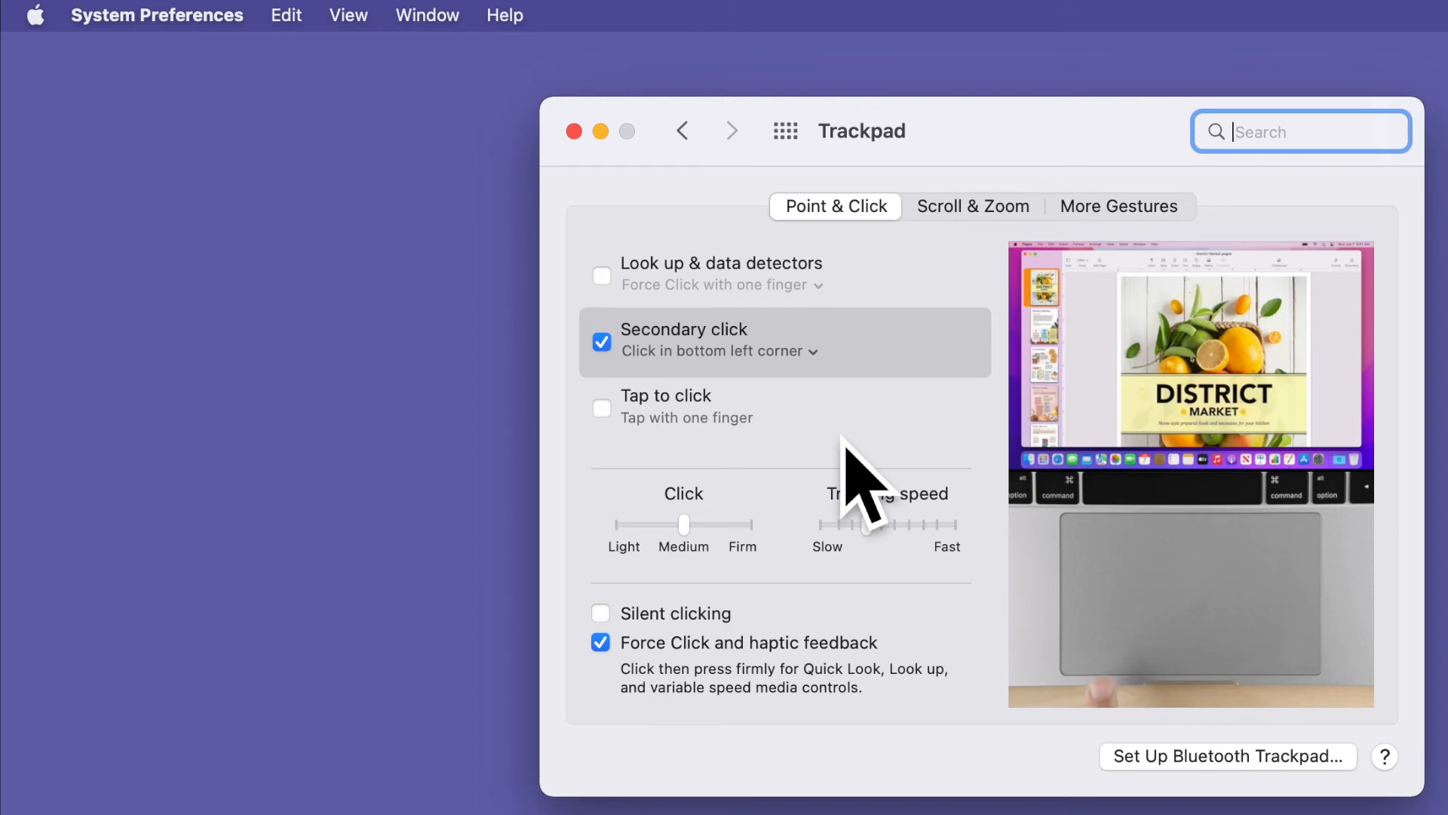
{"action": "left_click", "coordinate": [718, 350]}
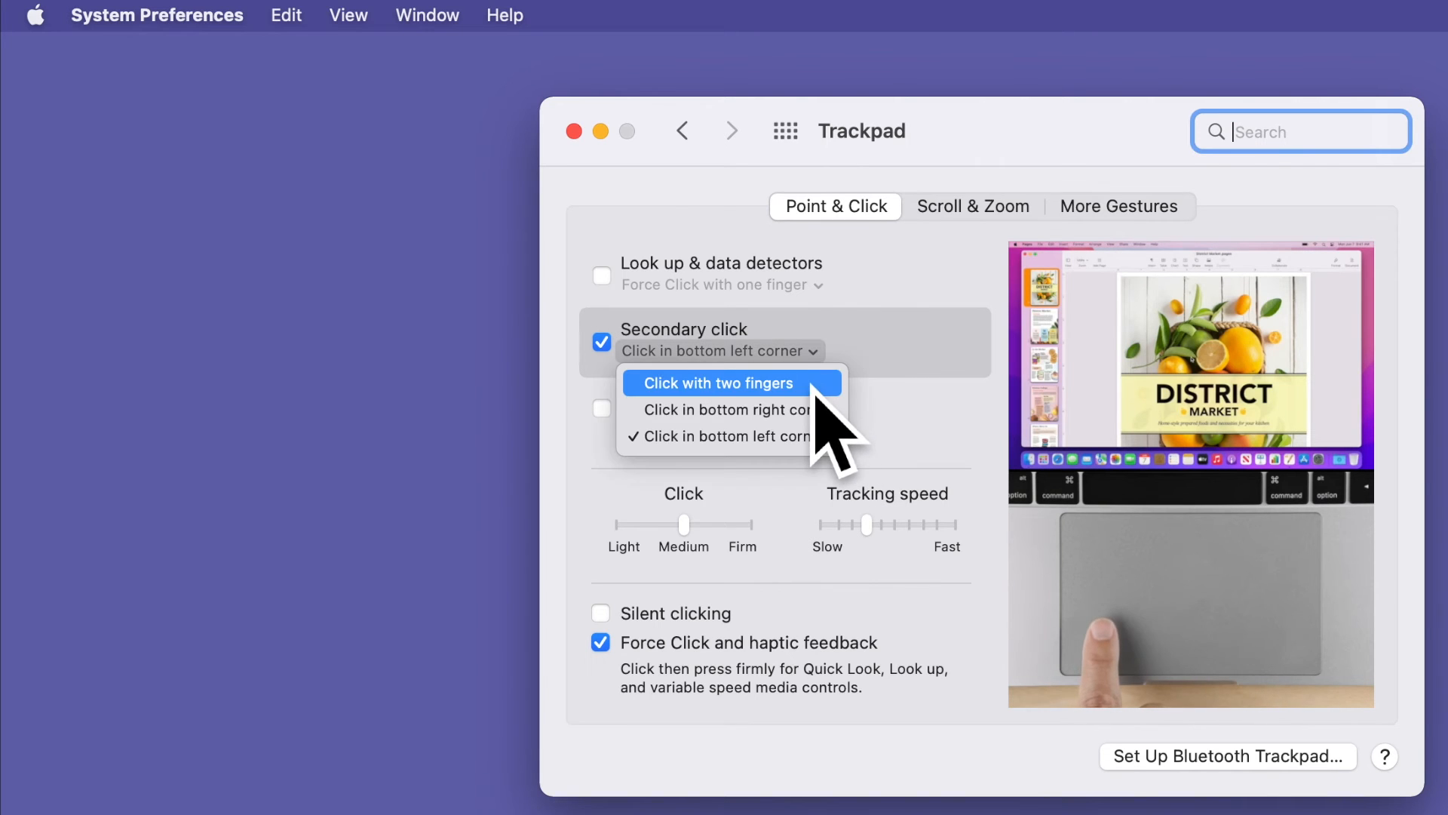
{"action": "left_click", "coordinate": [732, 383]}
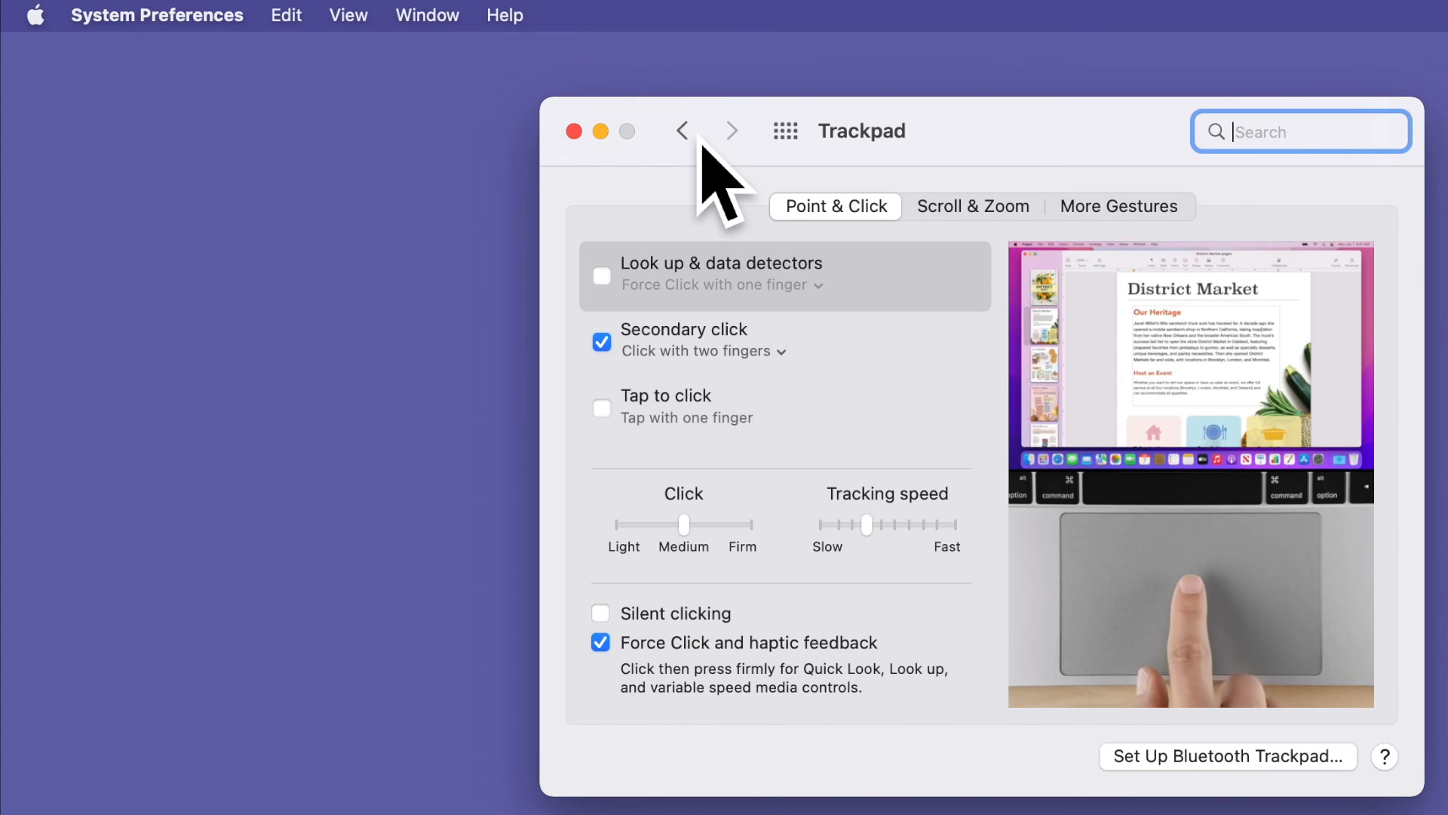
- In Mouse settings, enable Secondary click and set it to Click on left side
{"action": "left_click", "coordinate": [681, 130]}
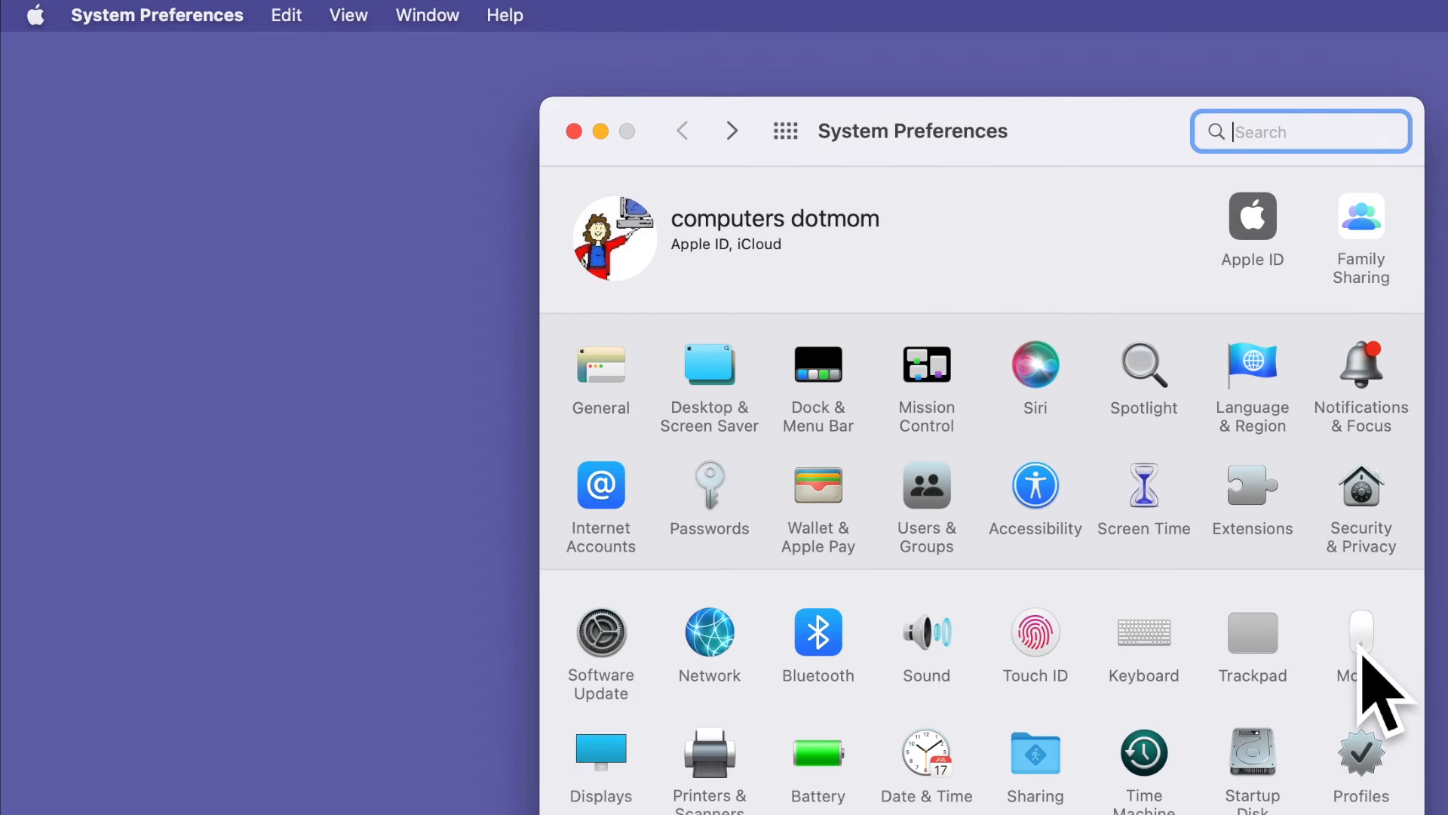
{"action": "left_click", "coordinate": [1360, 632]}
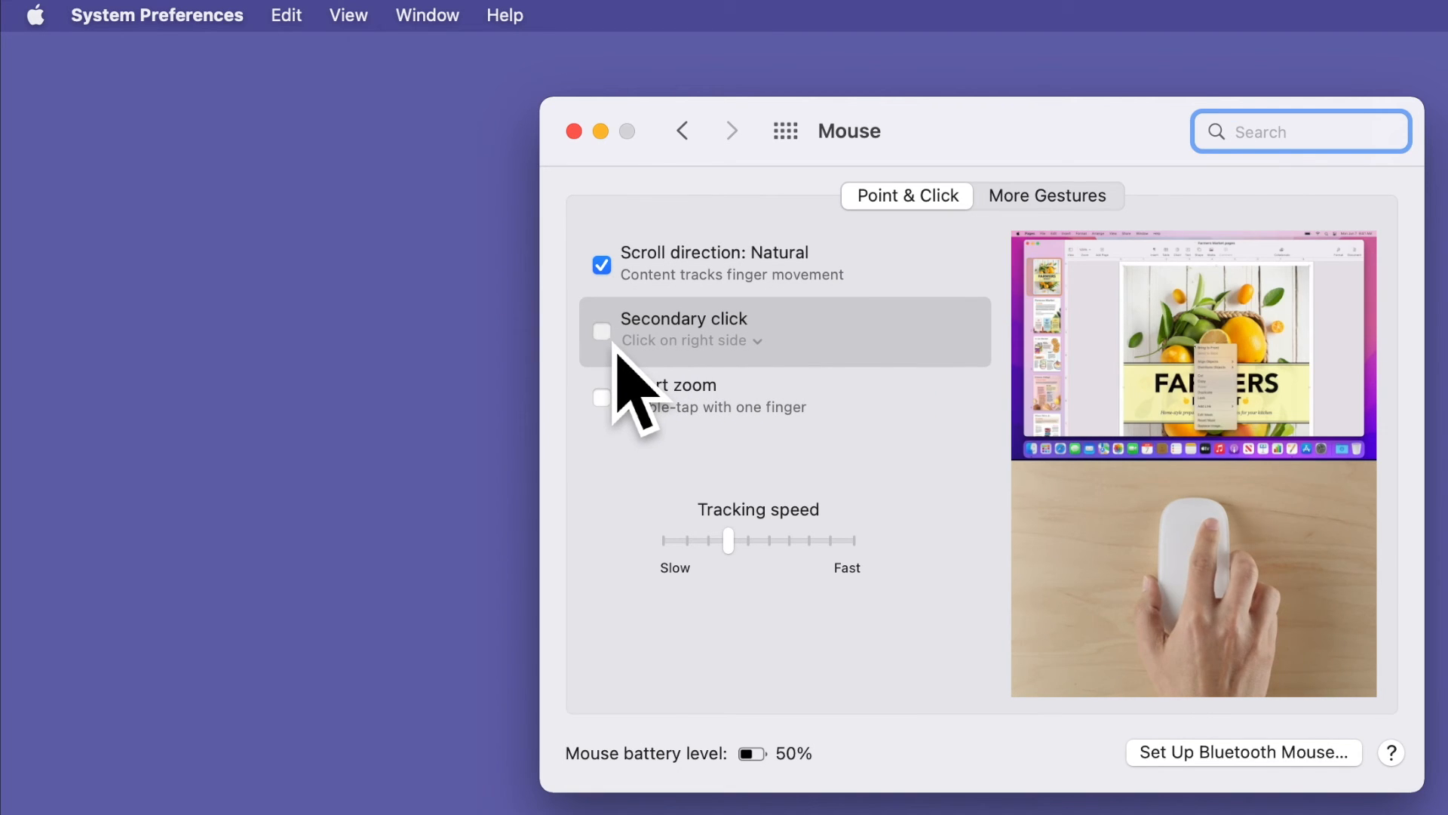
{"action": "left_click", "coordinate": [601, 331]}
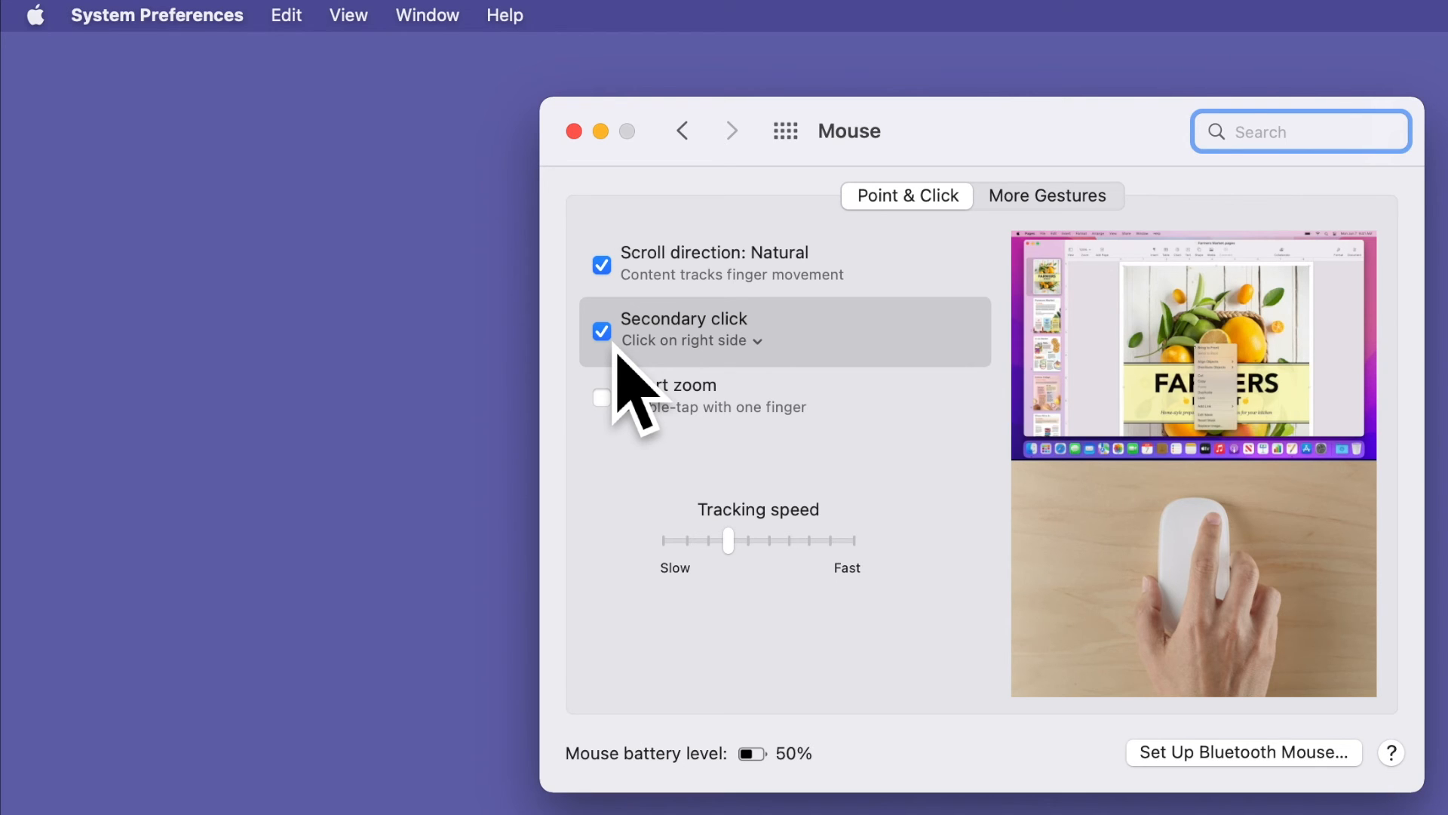
{"action": "left_click", "coordinate": [691, 340]}
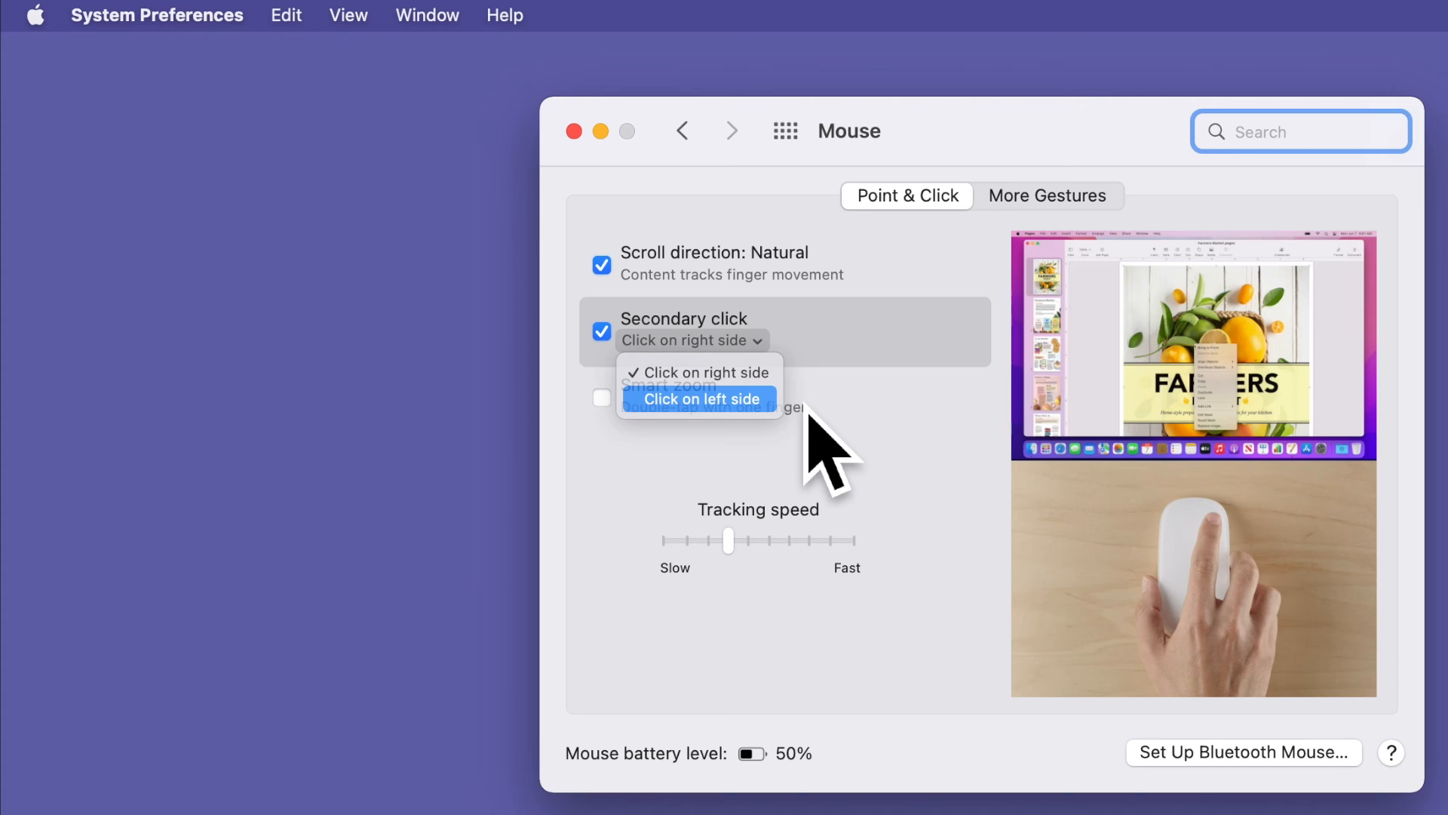
{"action": "left_click", "coordinate": [702, 398]}
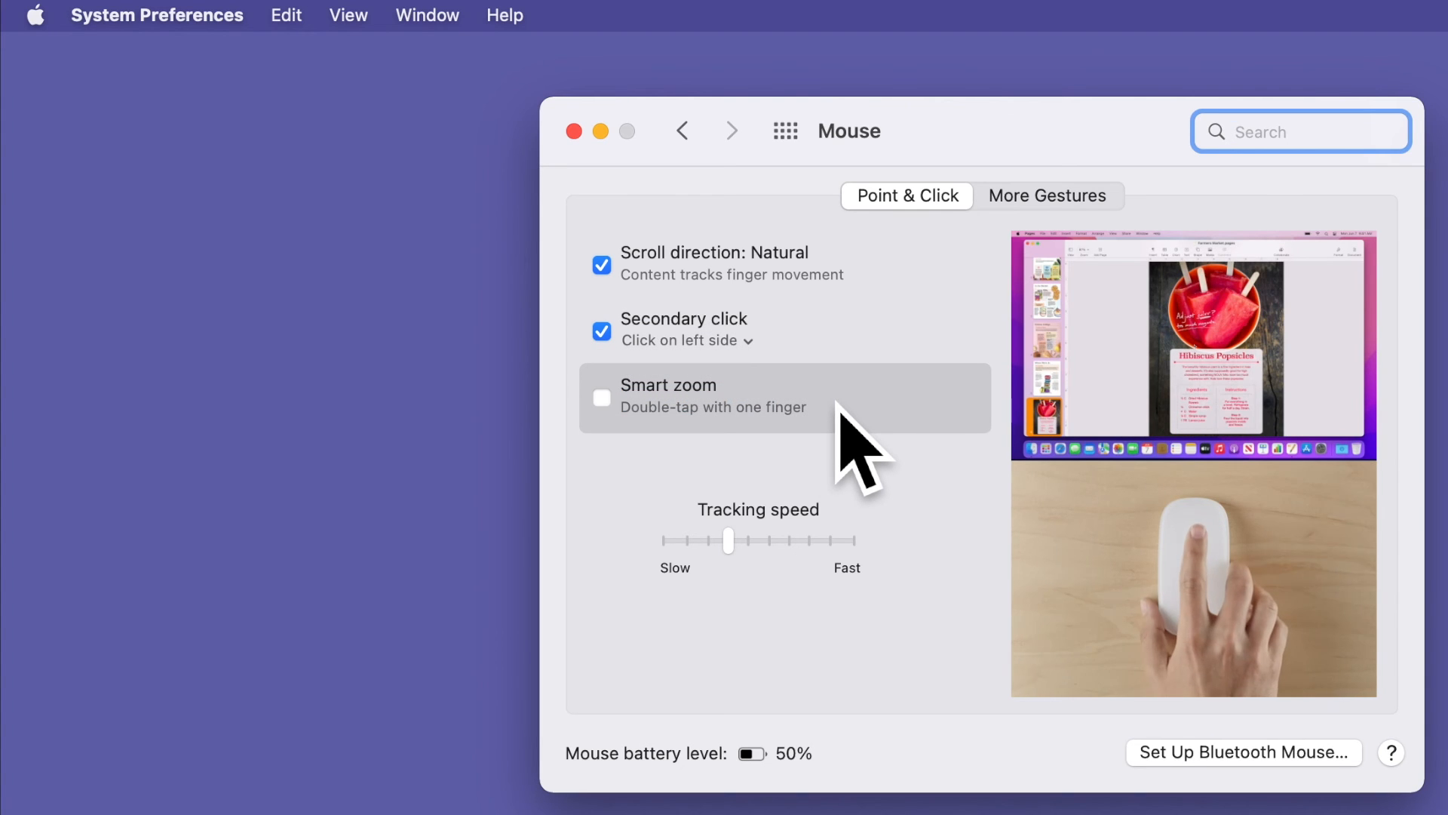